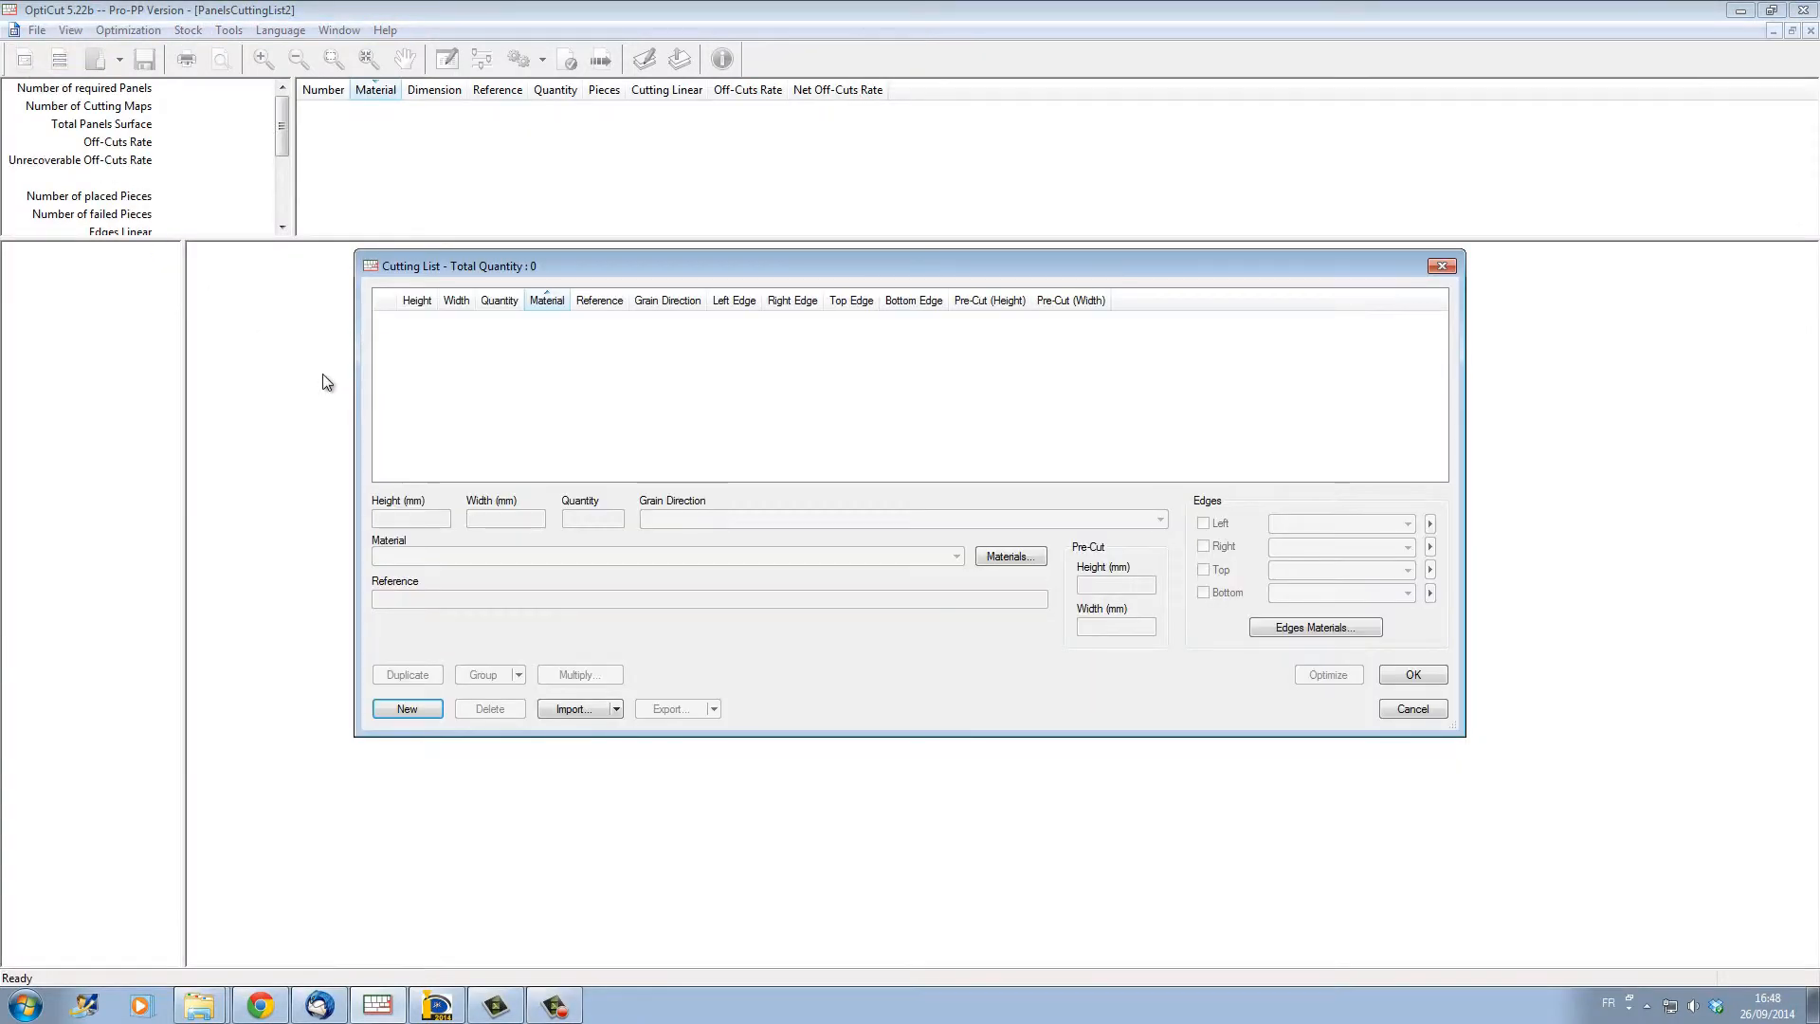
Step: Import the 'cut list' file and optimise it into four Ply ok19 cutting maps
{"action": "left_click", "coordinate": [575, 708]}
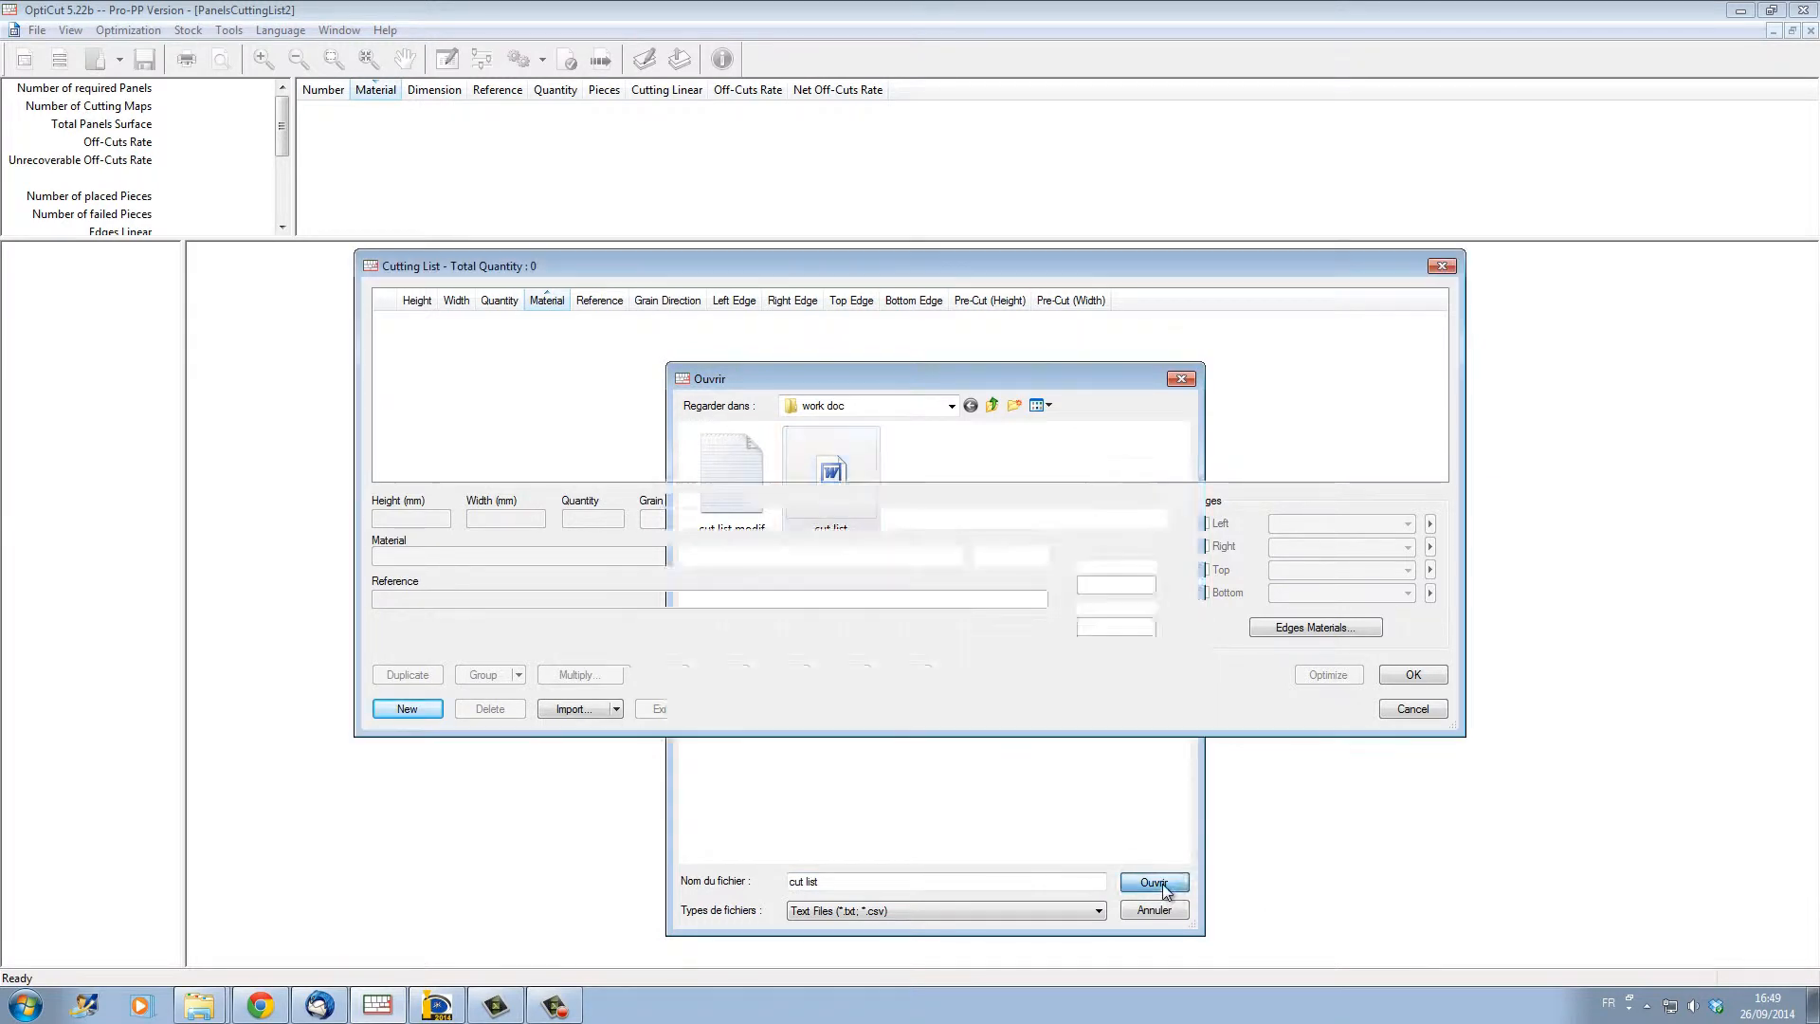
{"action": "left_click", "coordinate": [1155, 882]}
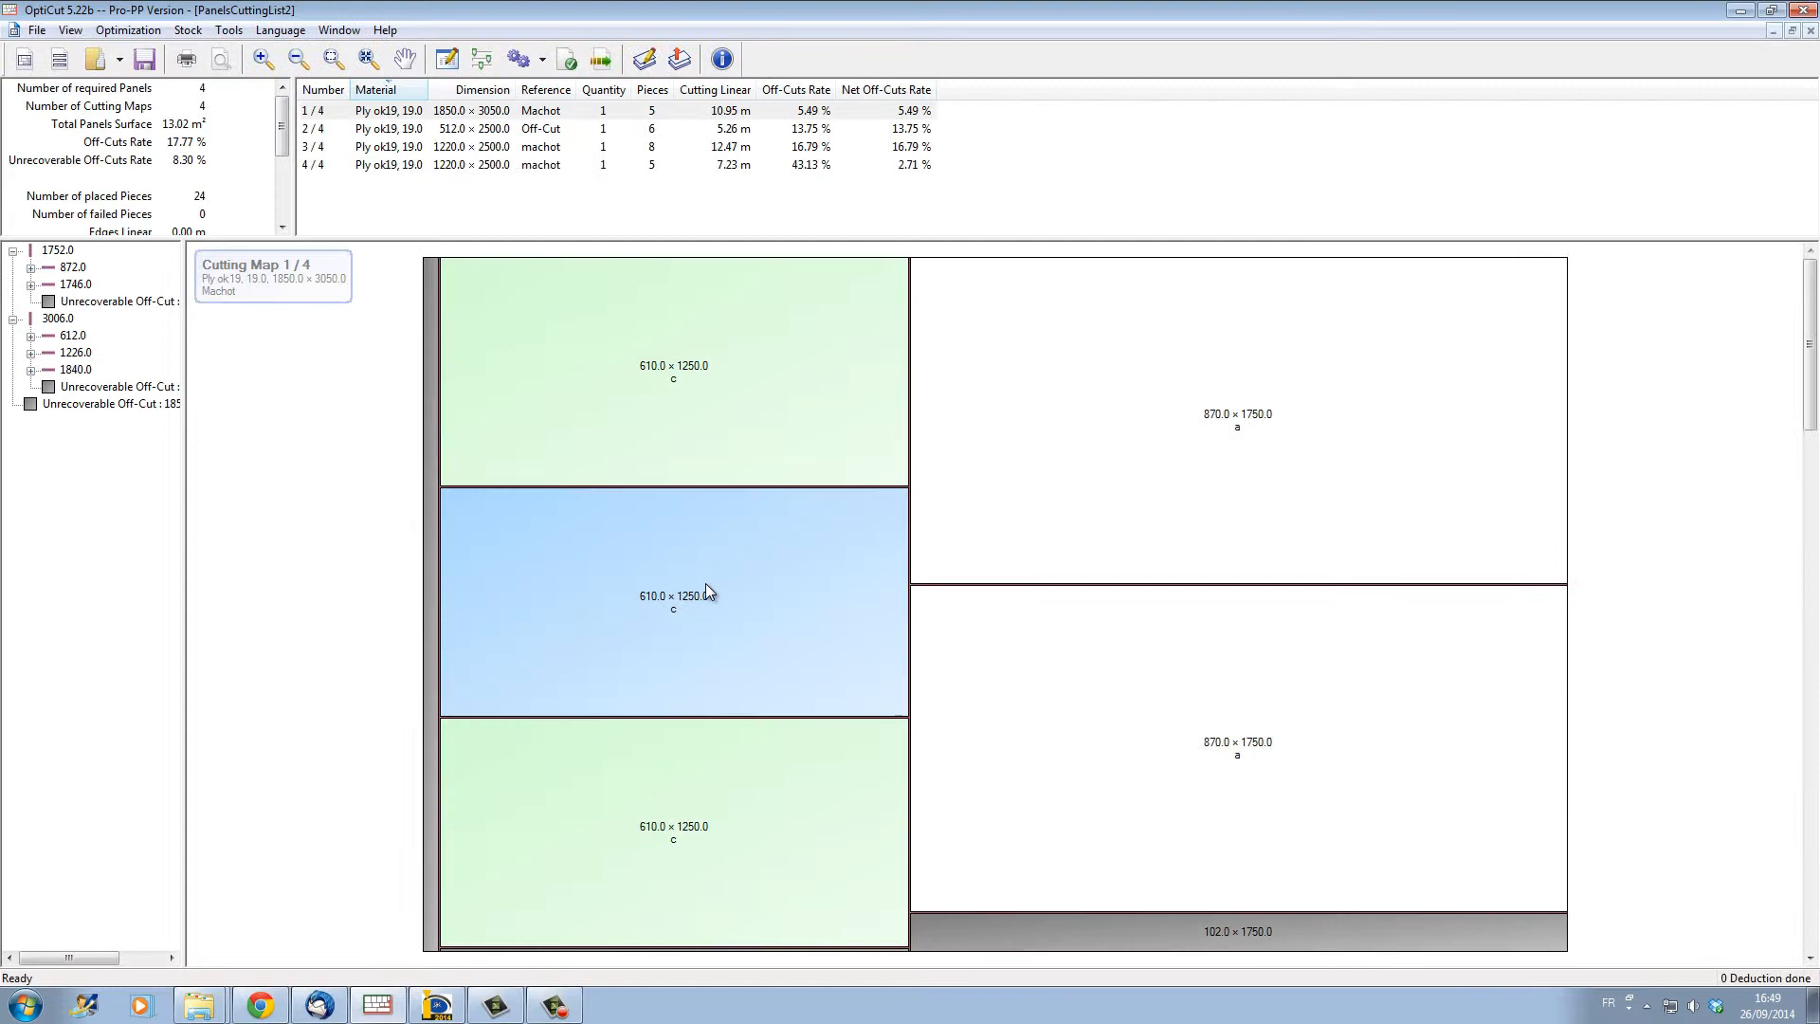
Step: Display cutting map 3 of 4, the 1220 × 2500 panel with eight pieces
{"action": "left_click", "coordinate": [483, 128]}
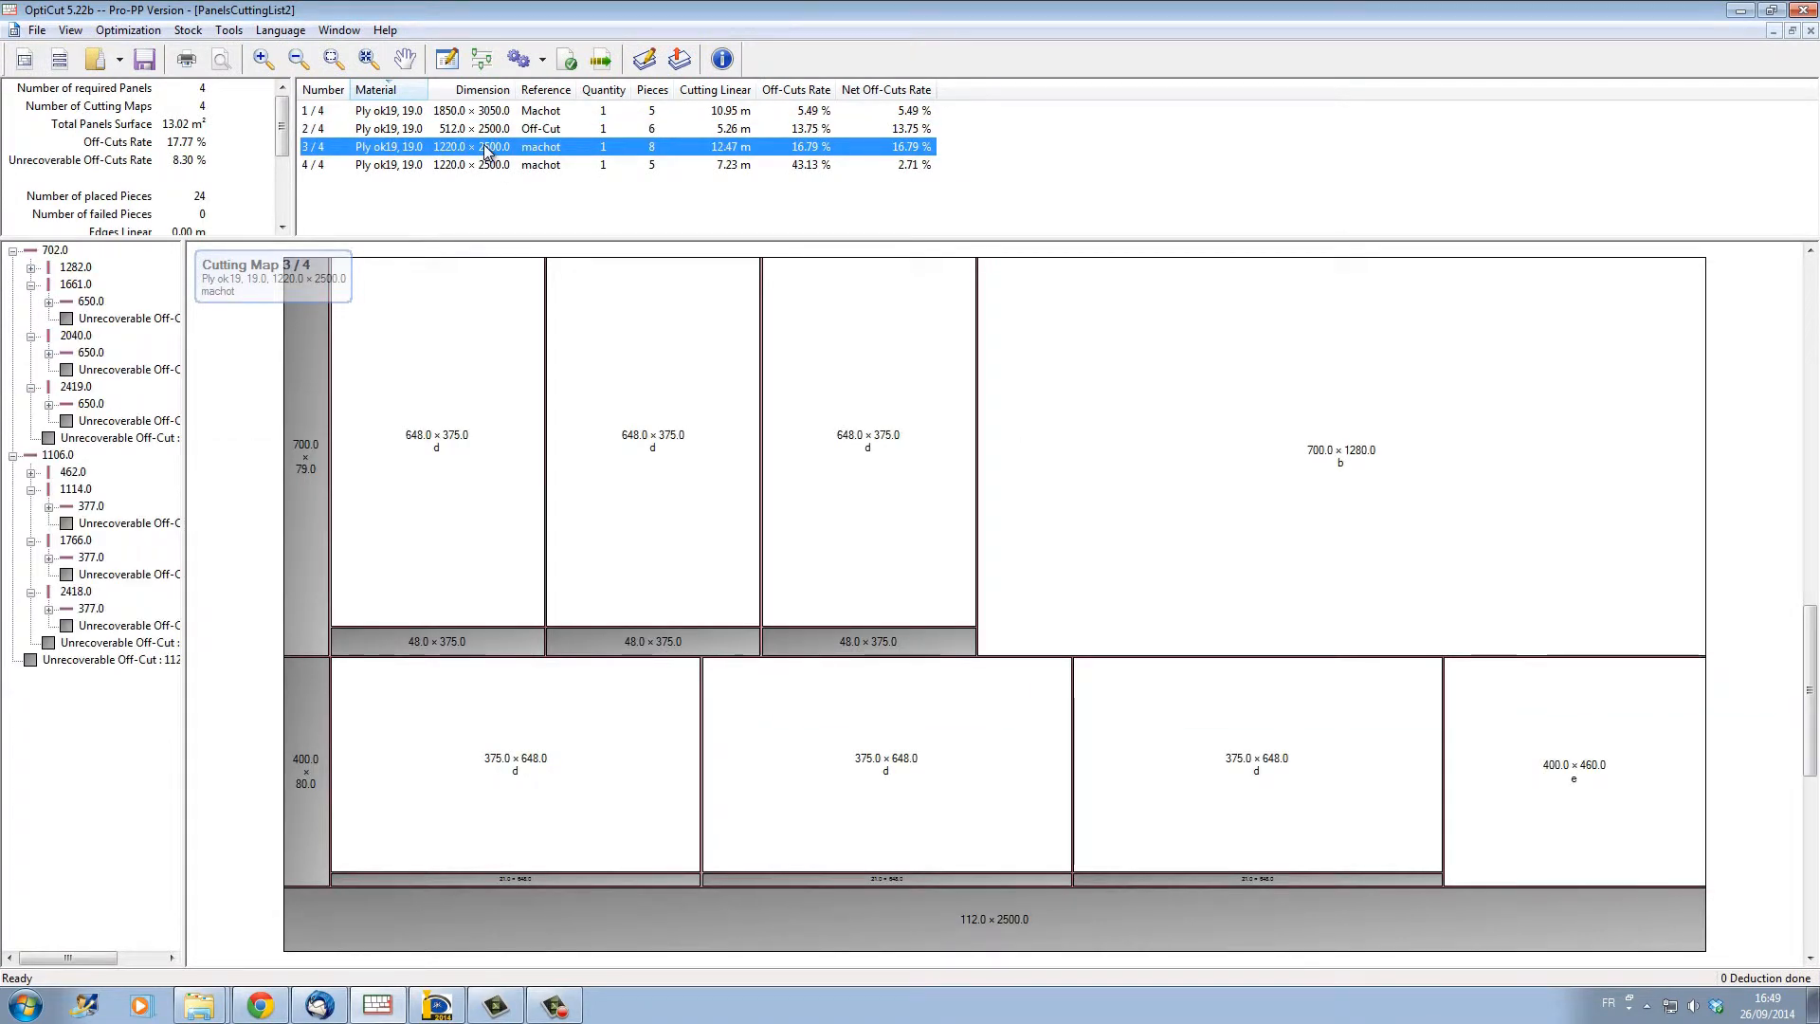
{"action": "left_click", "coordinate": [31, 31]}
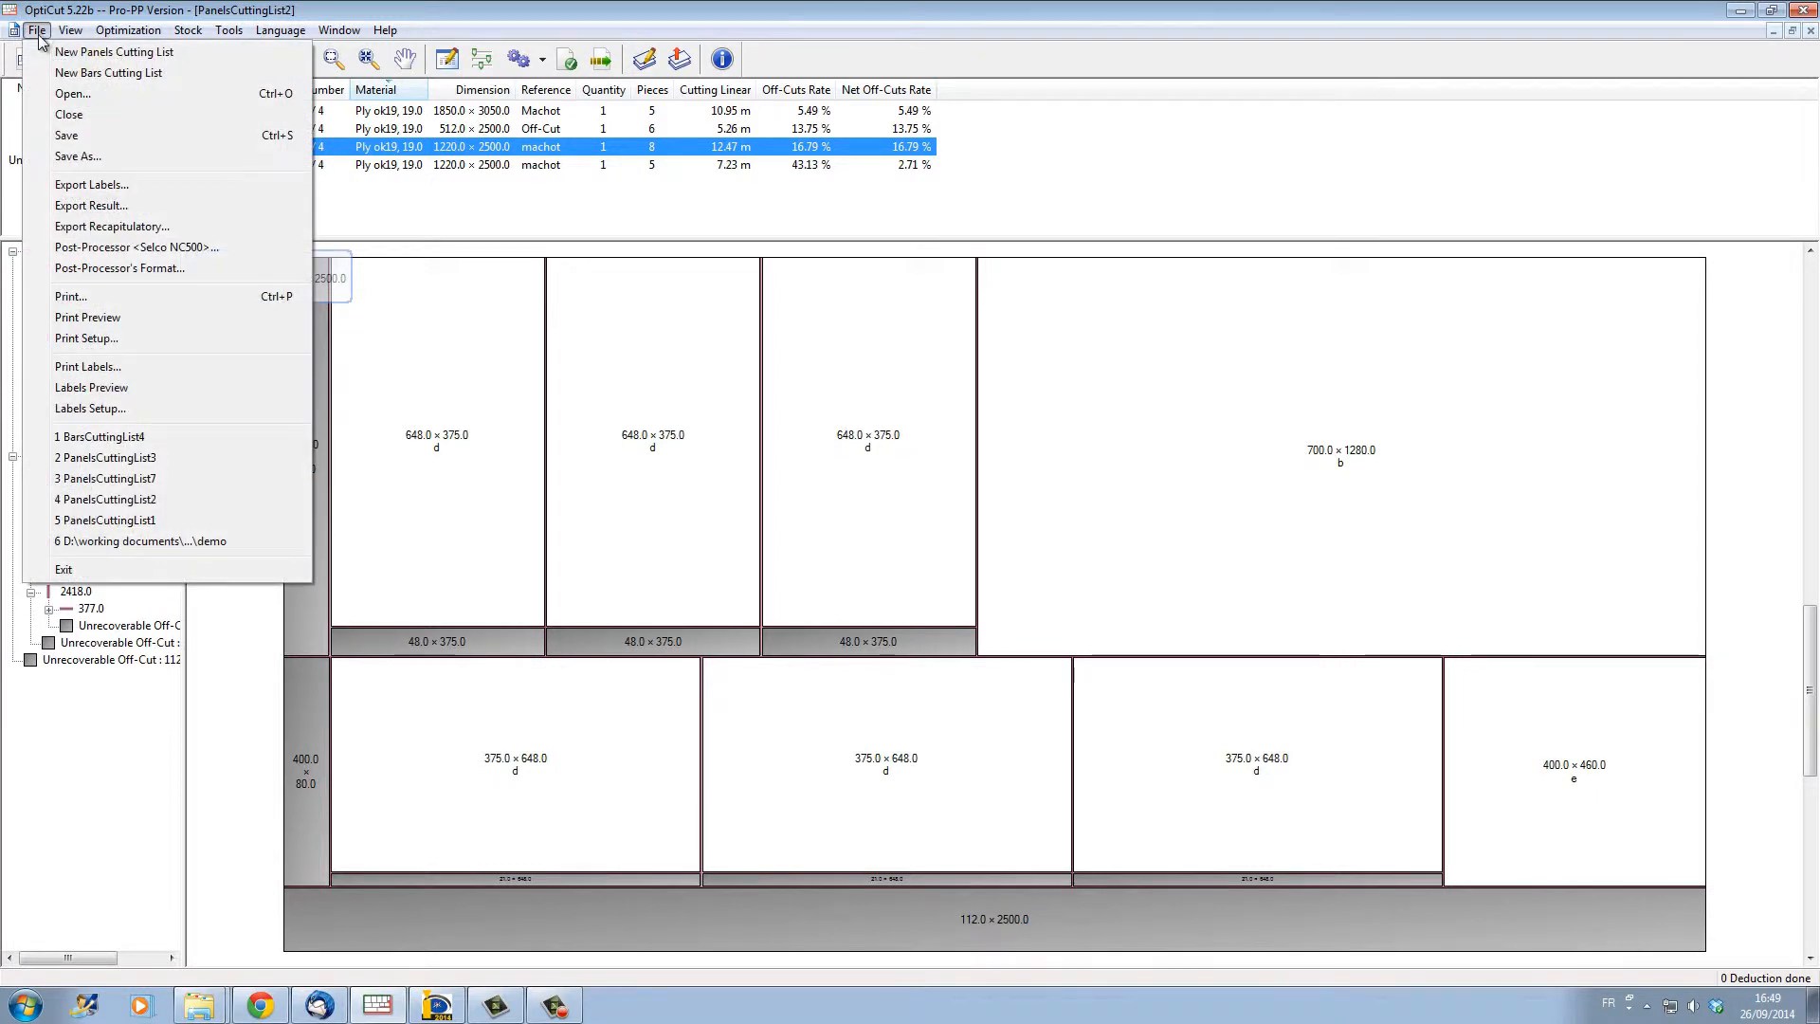
{"action": "mouse_move", "coordinate": [88, 366]}
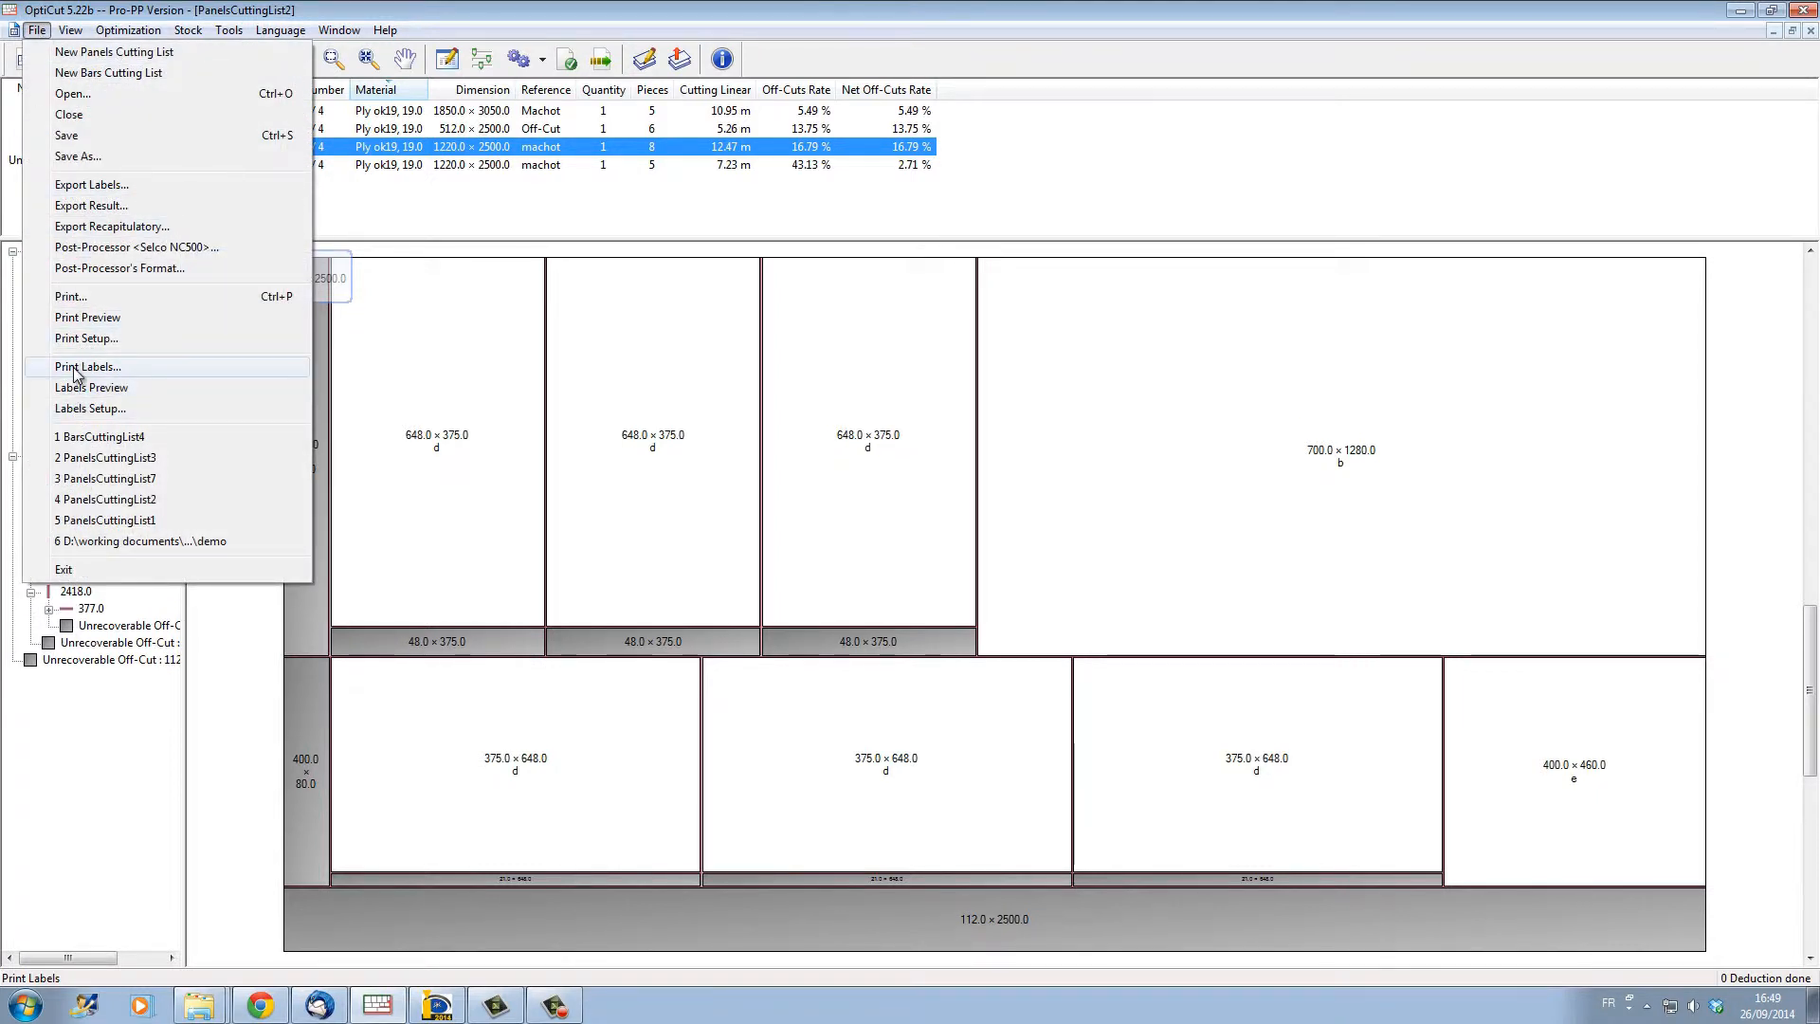
{"action": "left_click", "coordinate": [91, 387]}
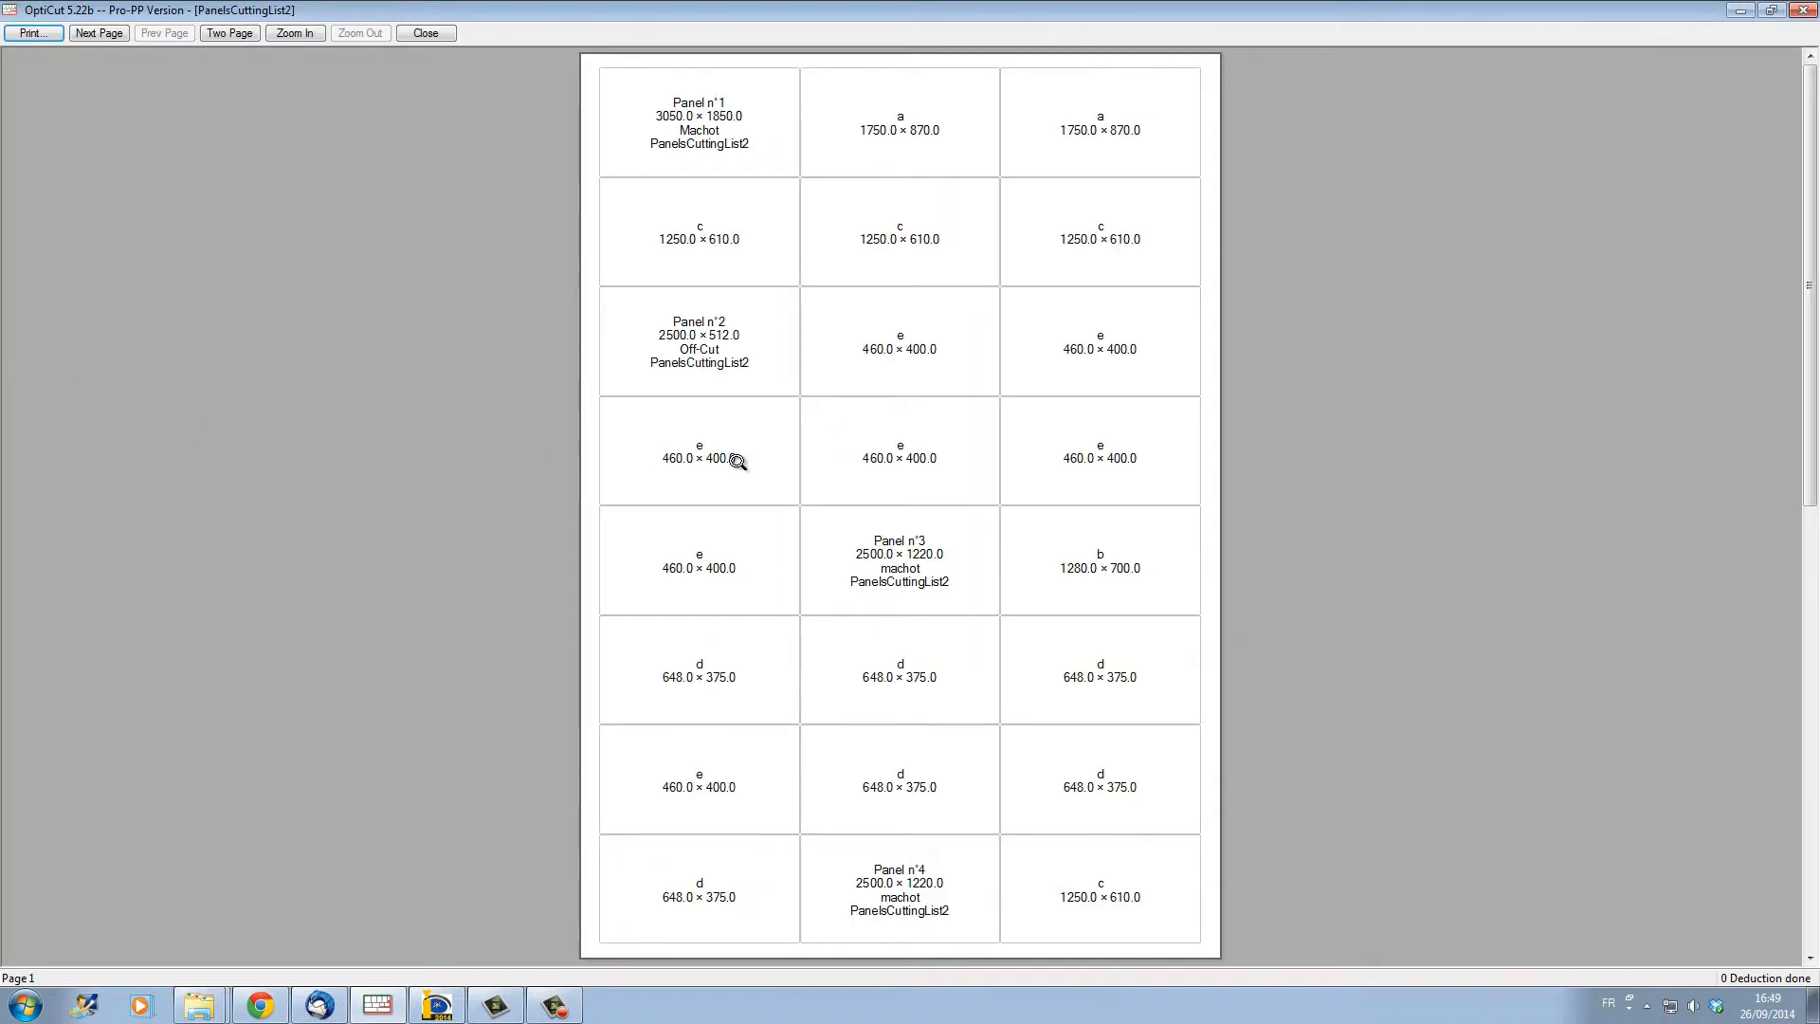
{"action": "mouse_move", "coordinate": [968, 602]}
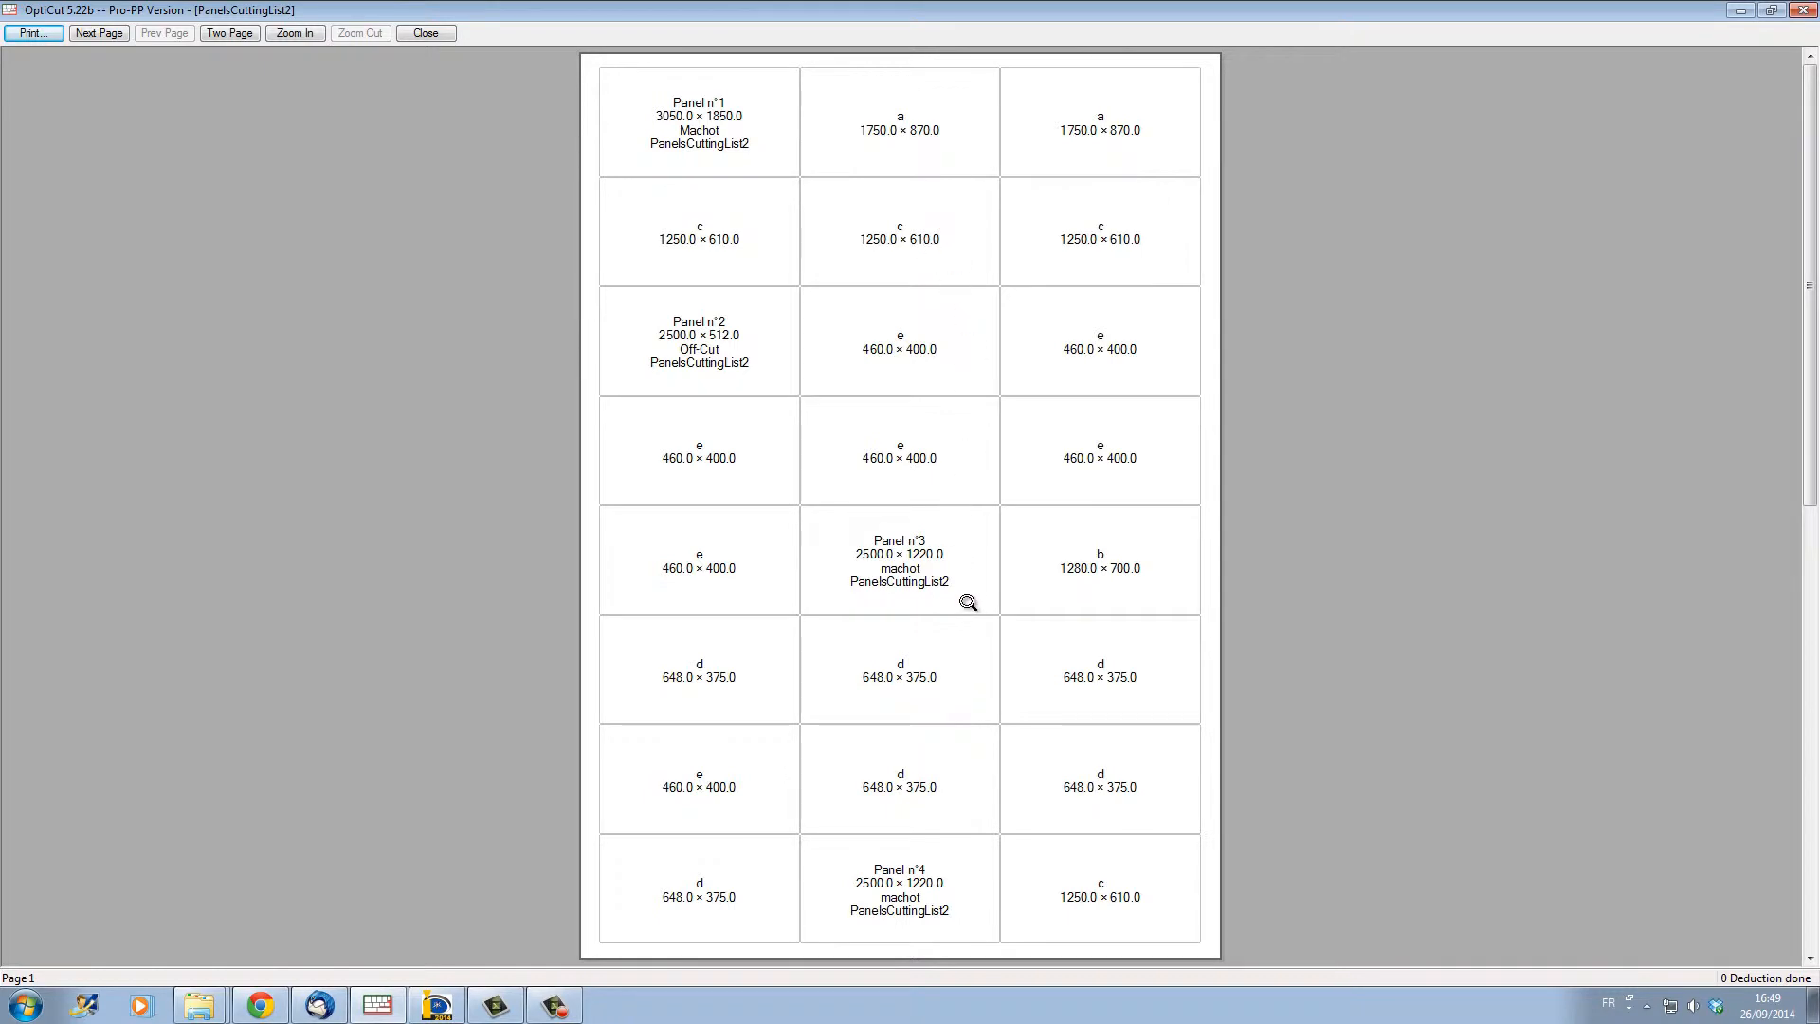
{"action": "mouse_move", "coordinate": [762, 111]}
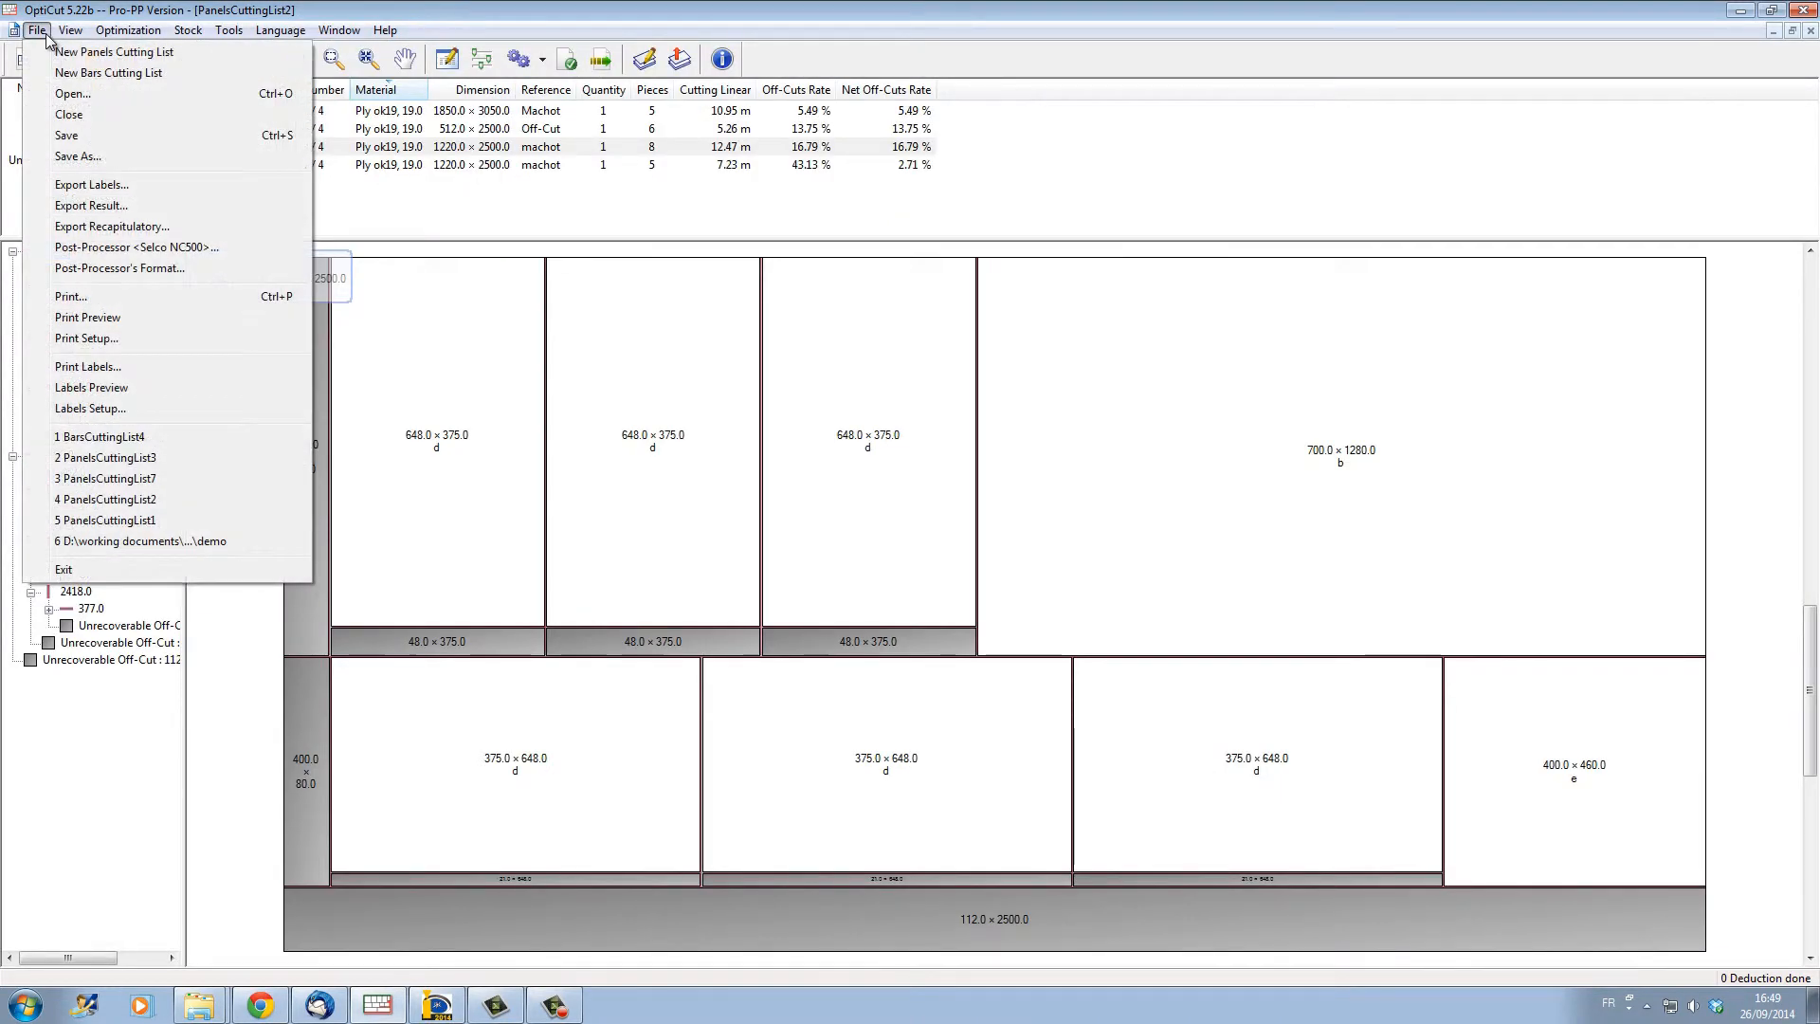
Step: Open Labels Setup and the Panels Separators label format
{"action": "left_click", "coordinate": [87, 366]}
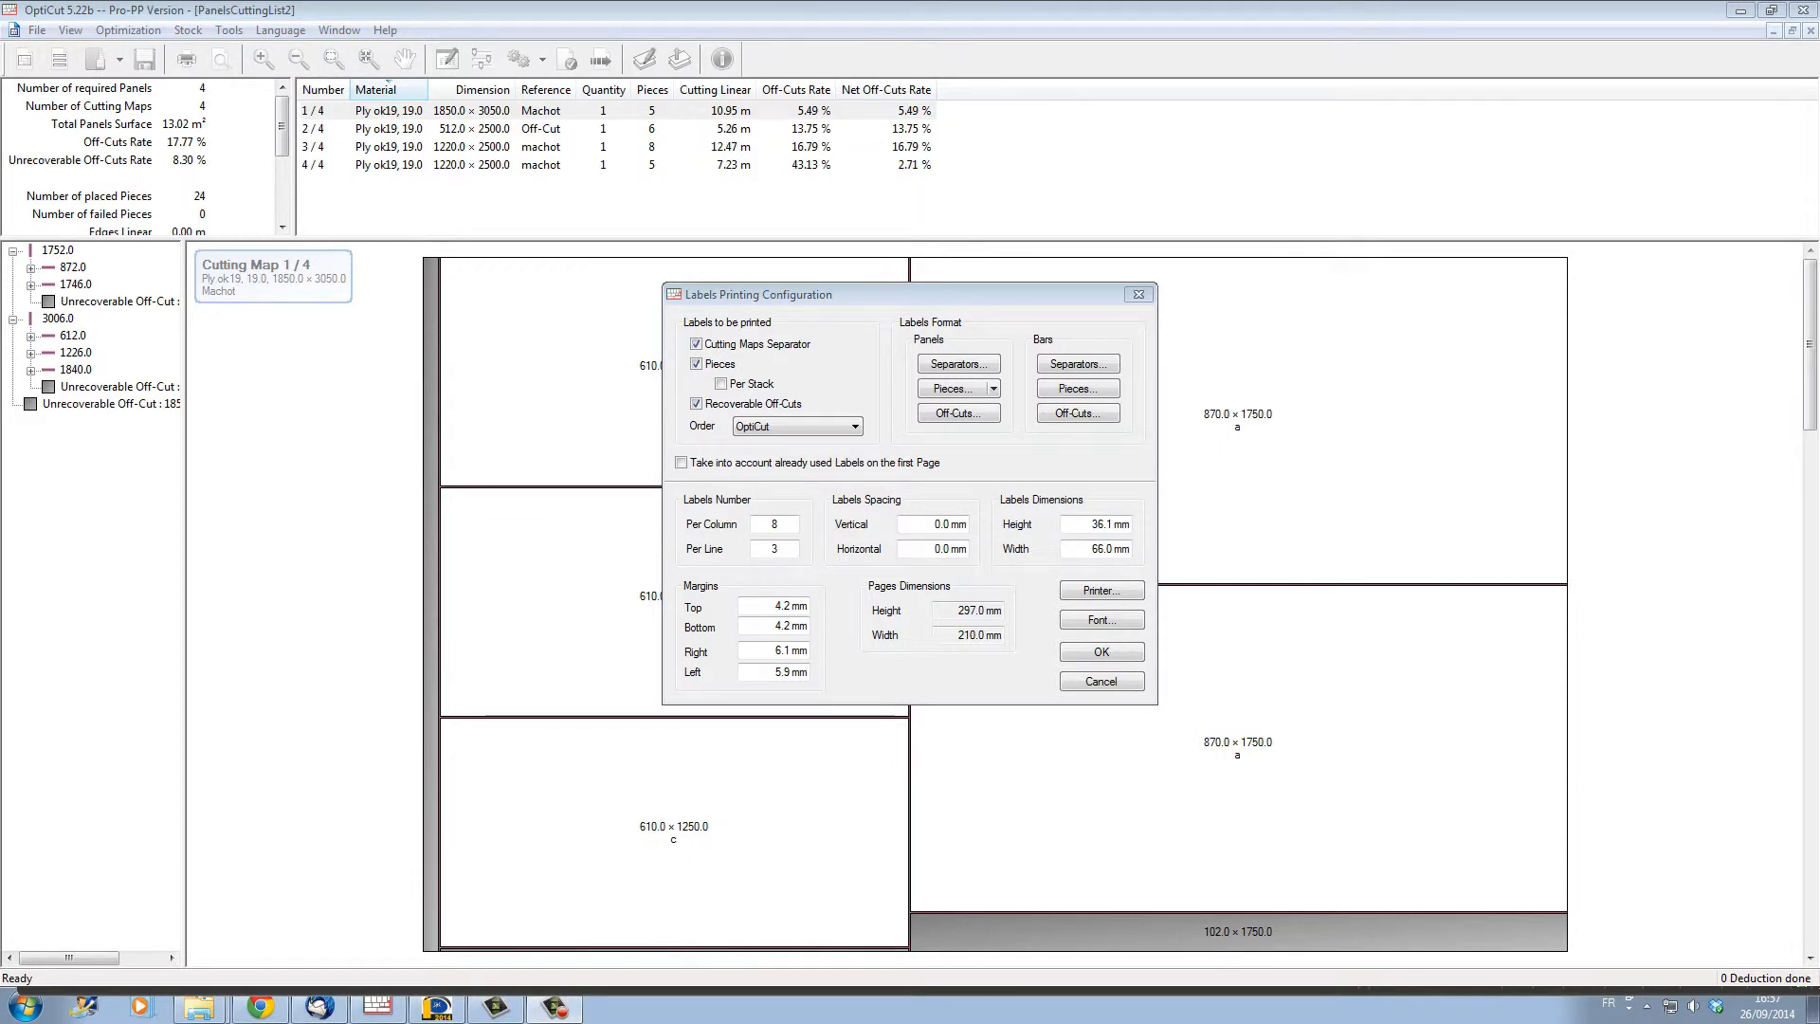
{"action": "mouse_move", "coordinate": [363, 602]}
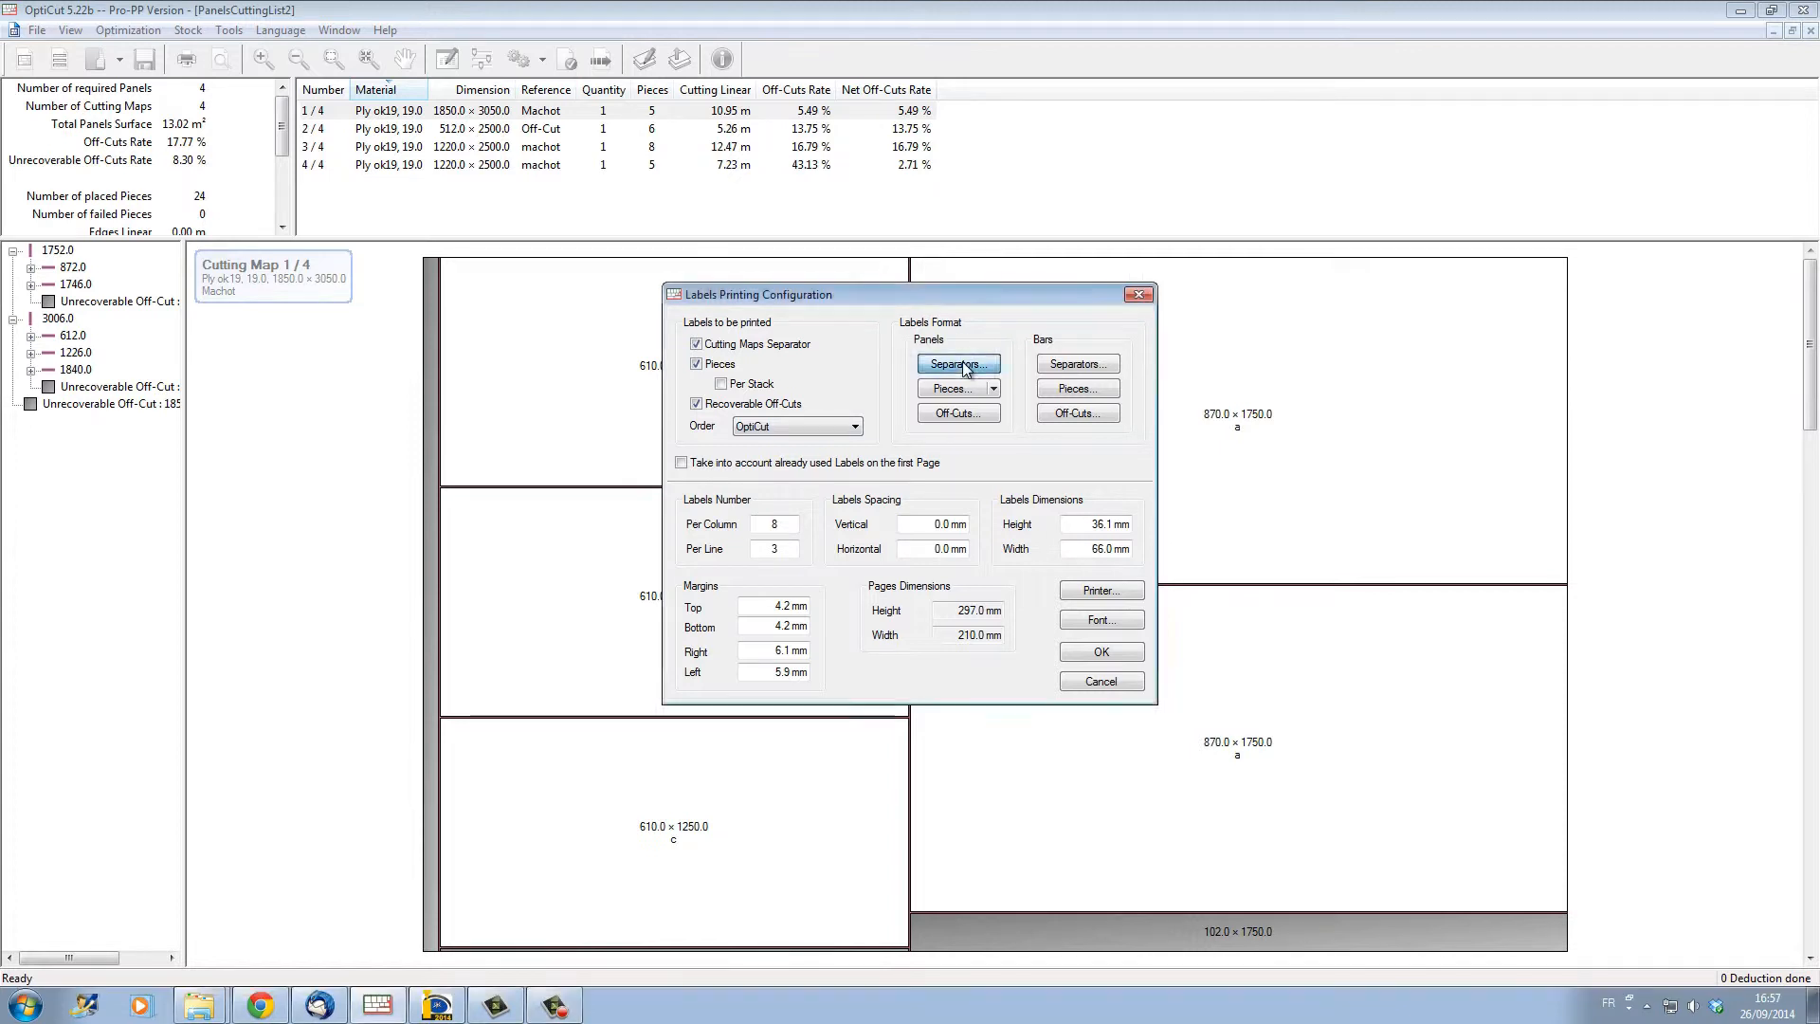
{"action": "left_click", "coordinate": [958, 363]}
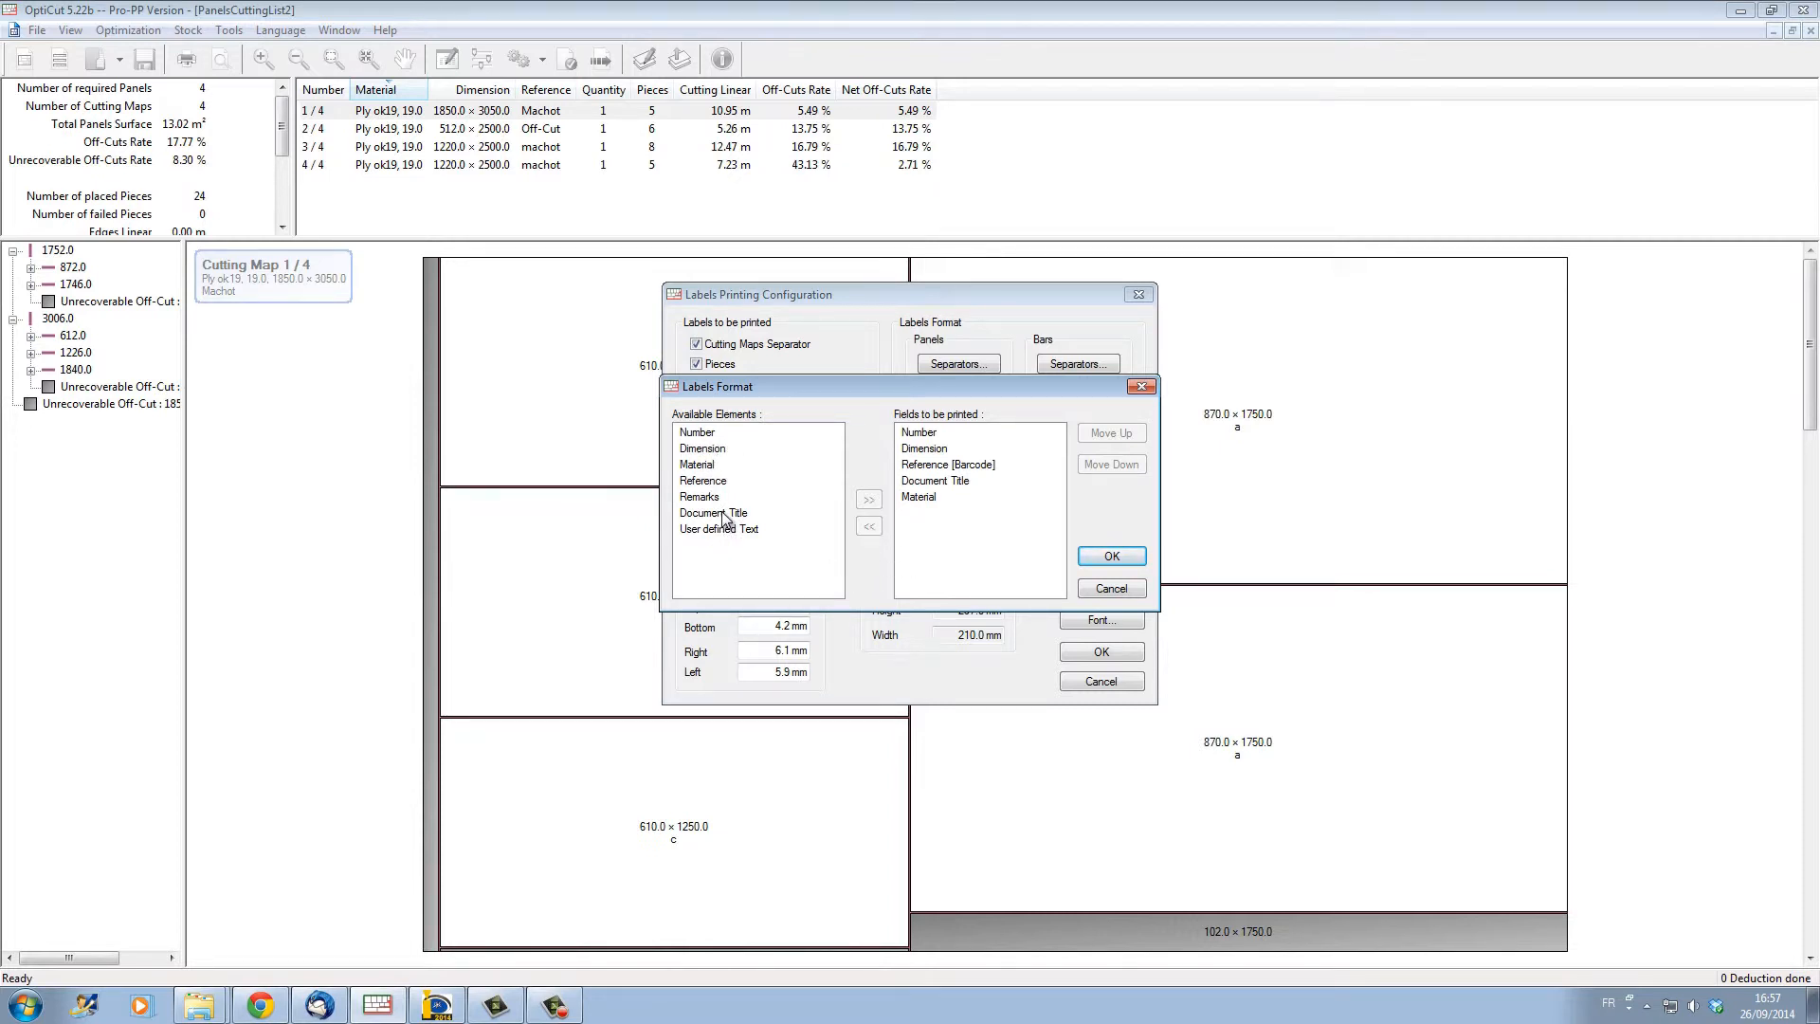
Step: Add Document Title to the separator label fields, then select Reference [Barcode] and check Options
{"action": "left_click", "coordinate": [714, 512]}
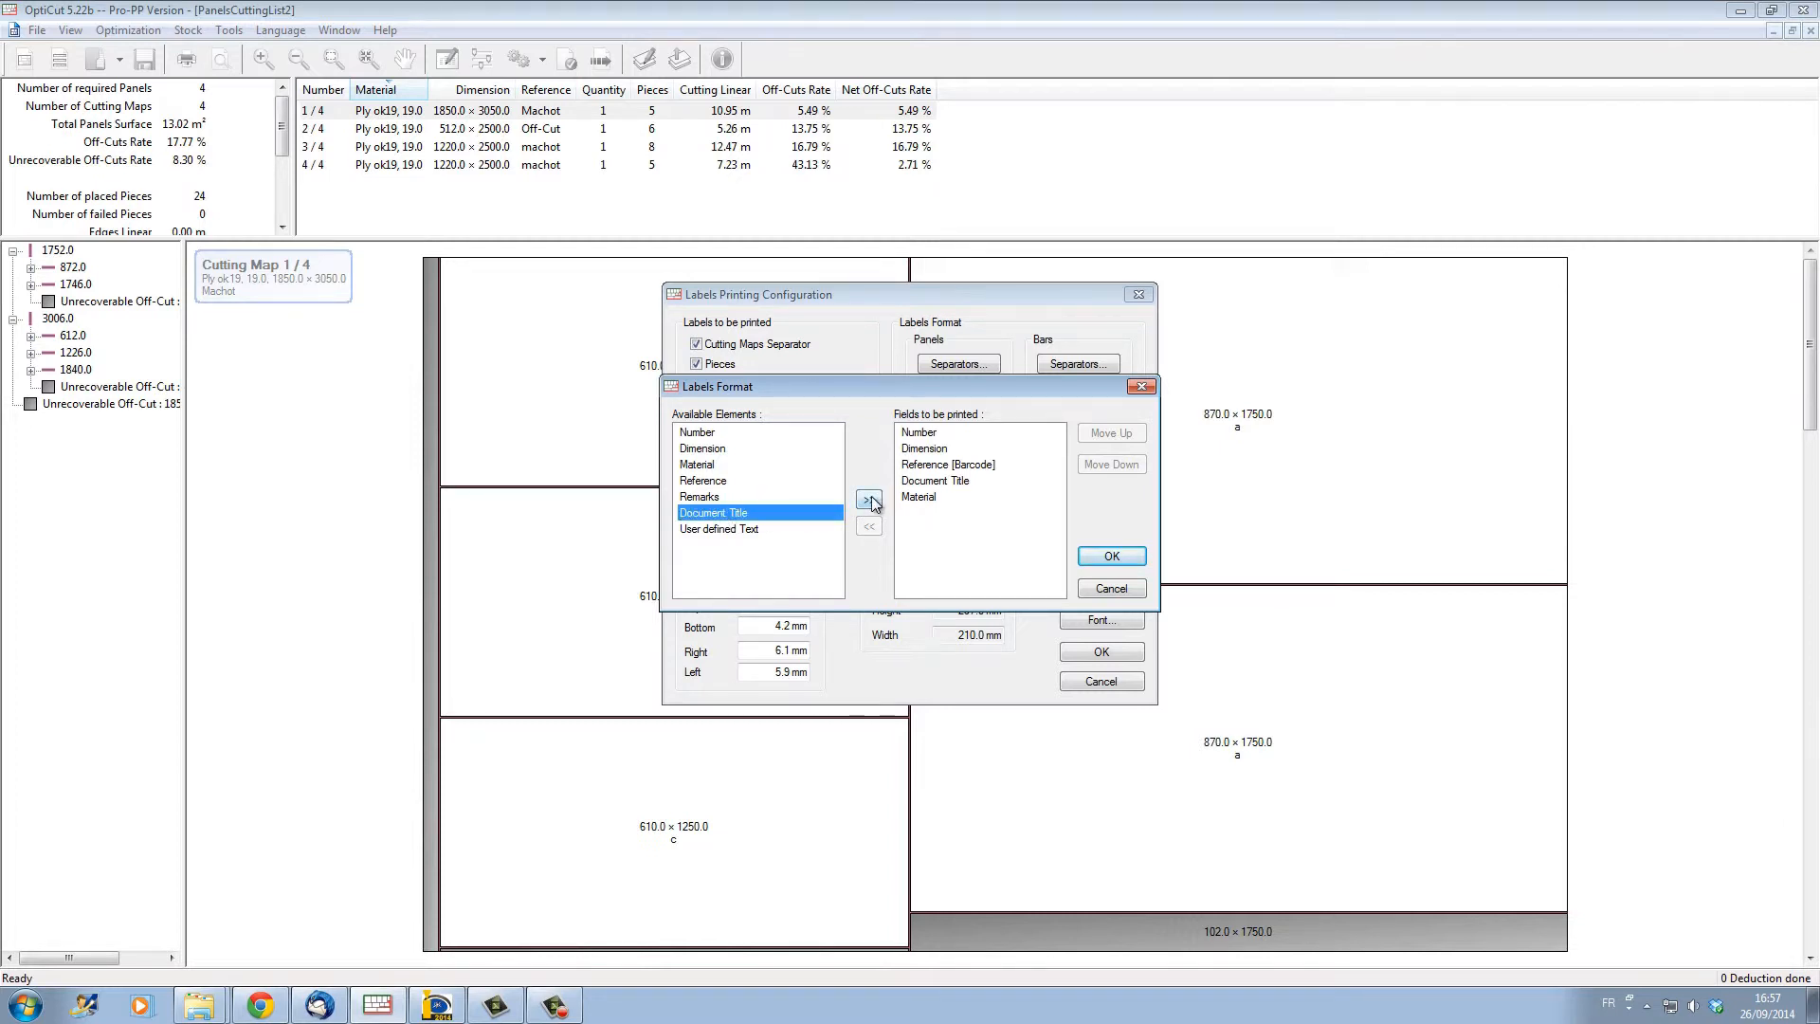
{"action": "left_click", "coordinate": [869, 500]}
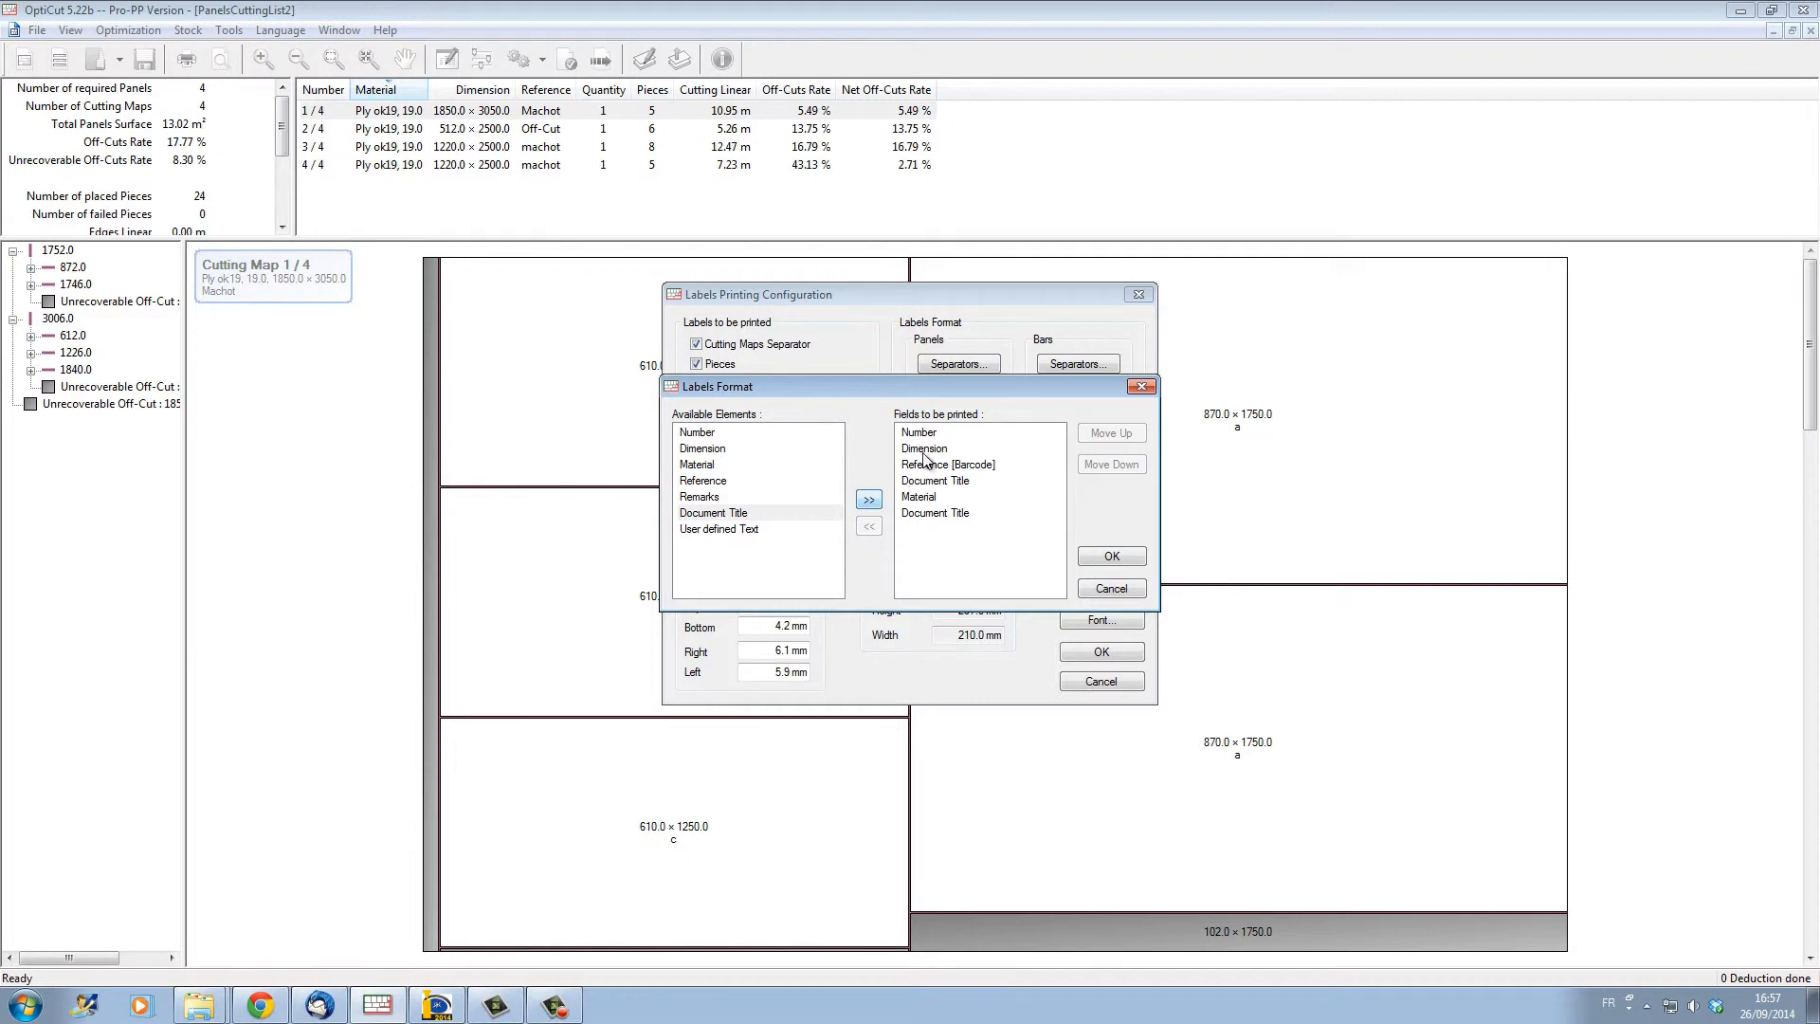
{"action": "mouse_move", "coordinate": [1006, 445]}
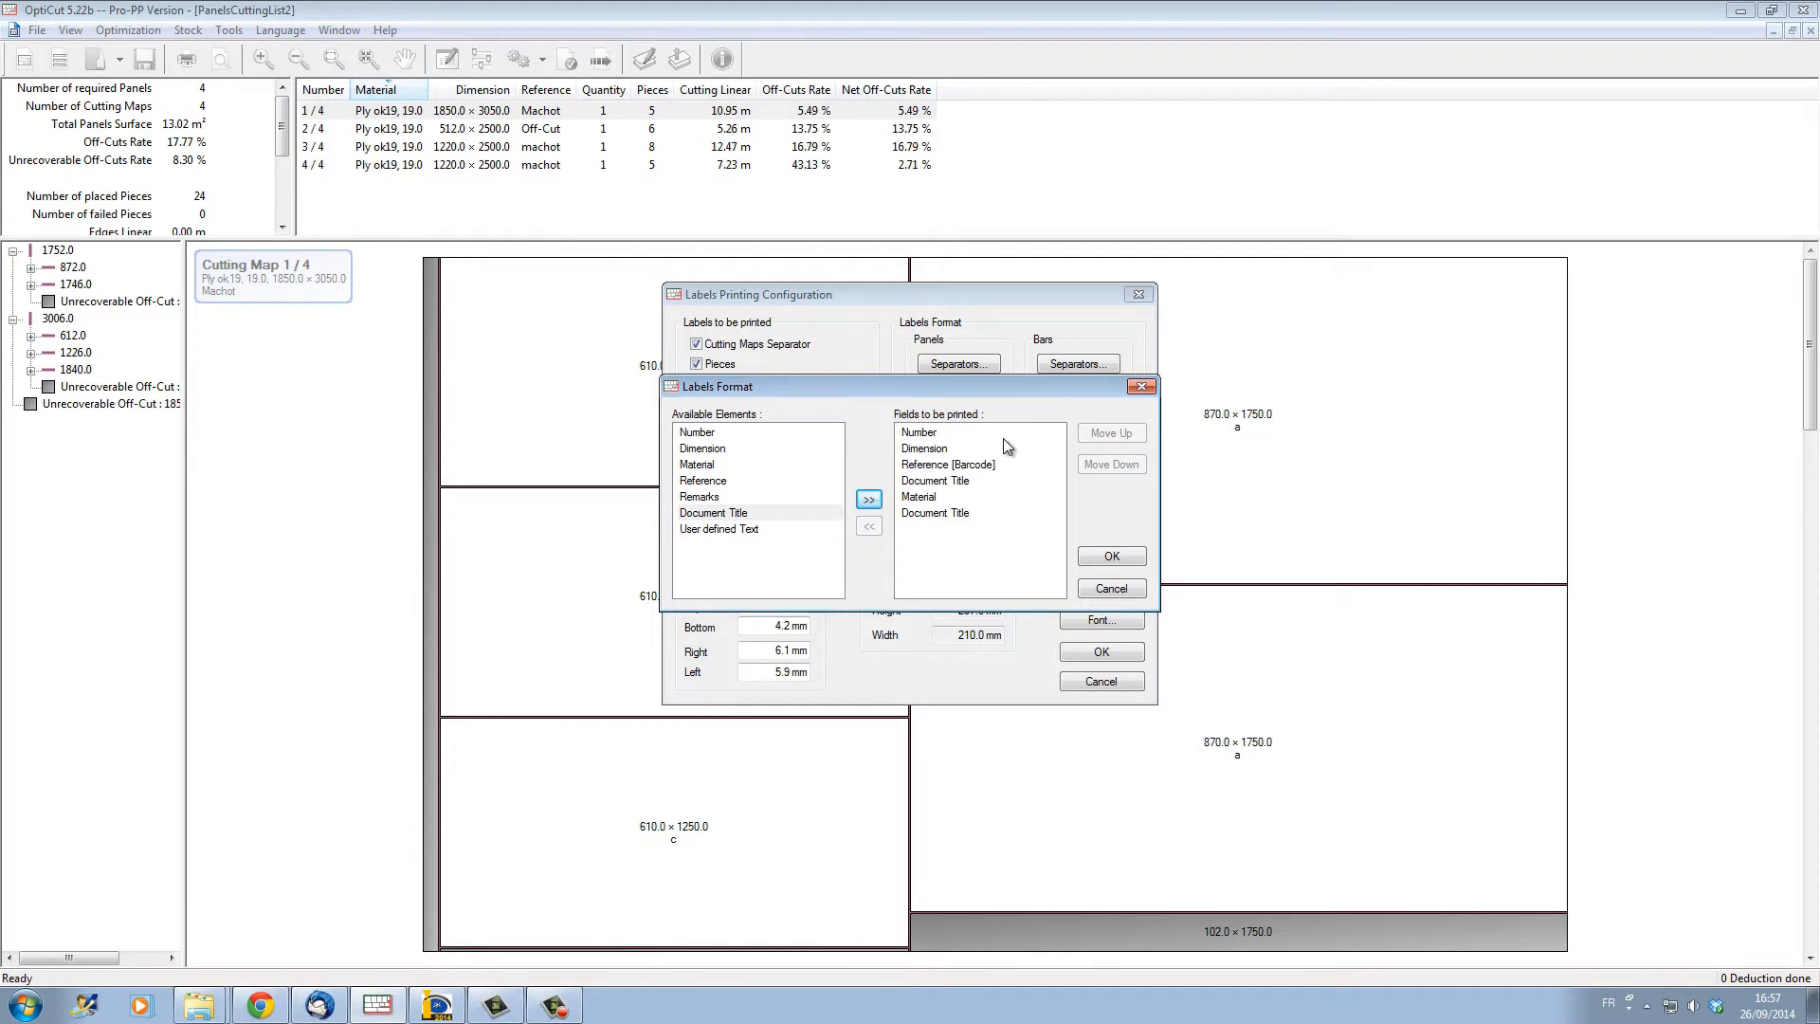
{"action": "left_click", "coordinate": [947, 465]}
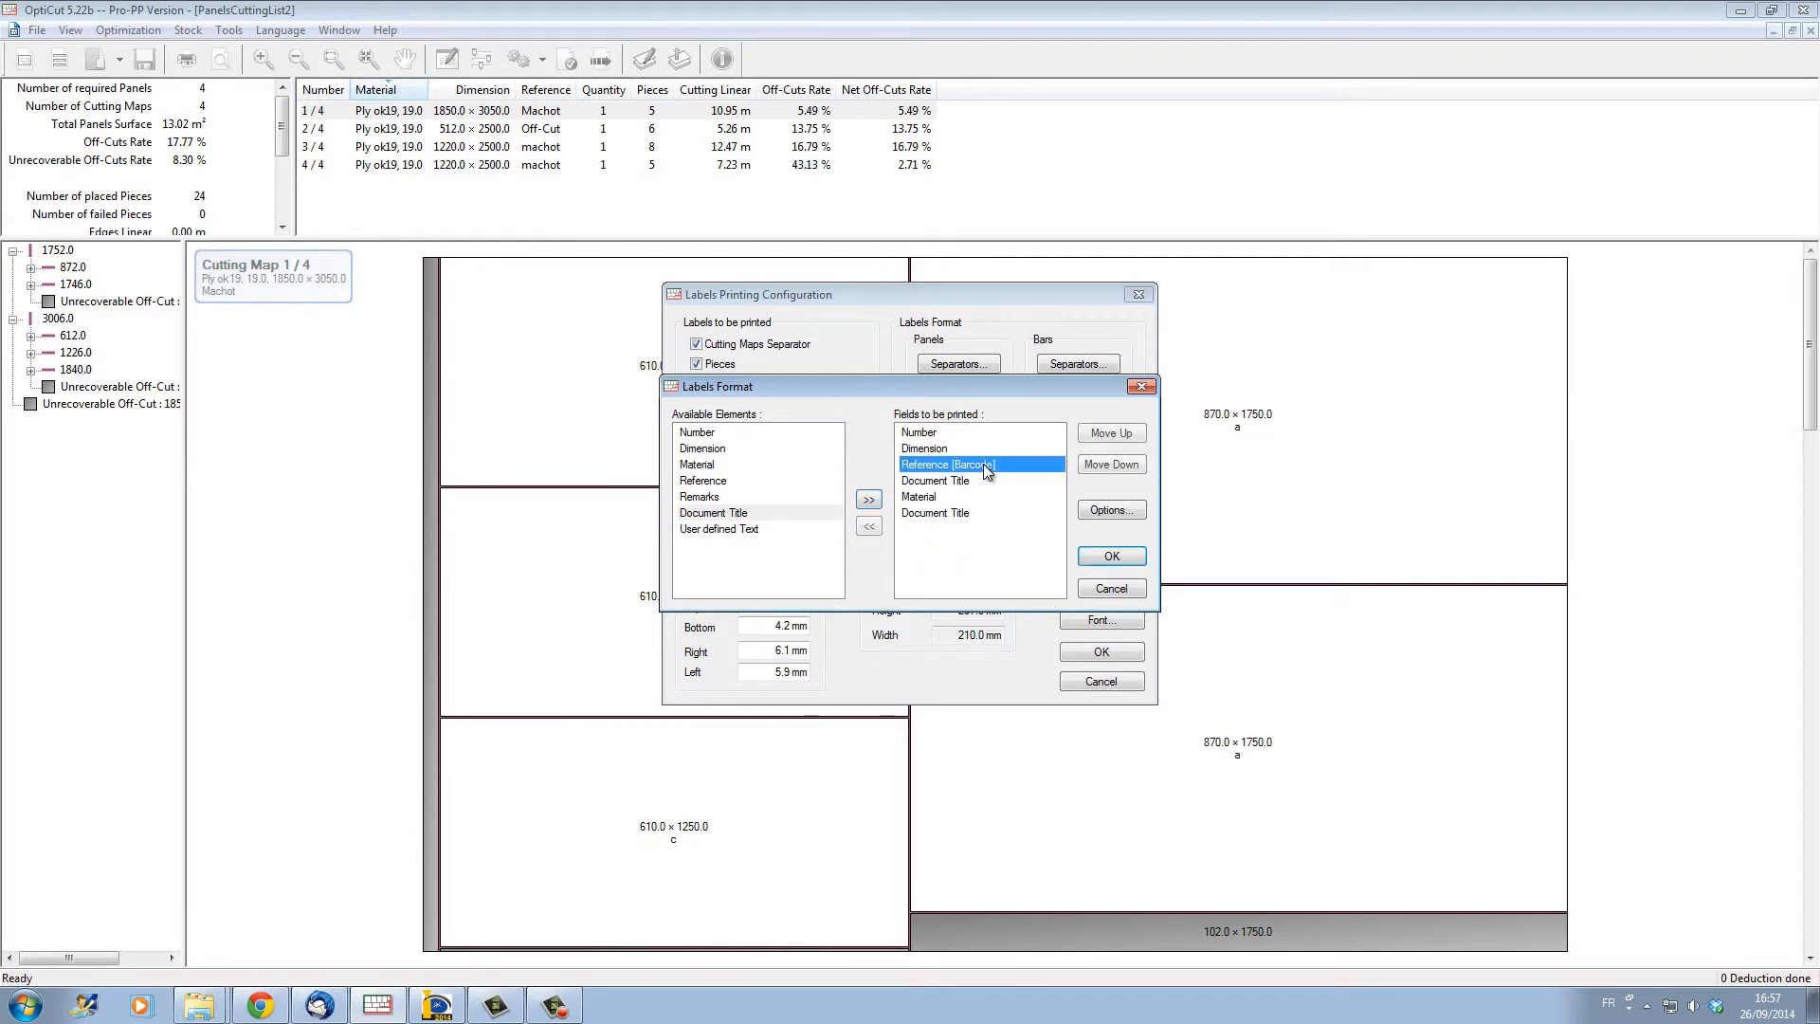
{"action": "mouse_move", "coordinate": [1065, 586]}
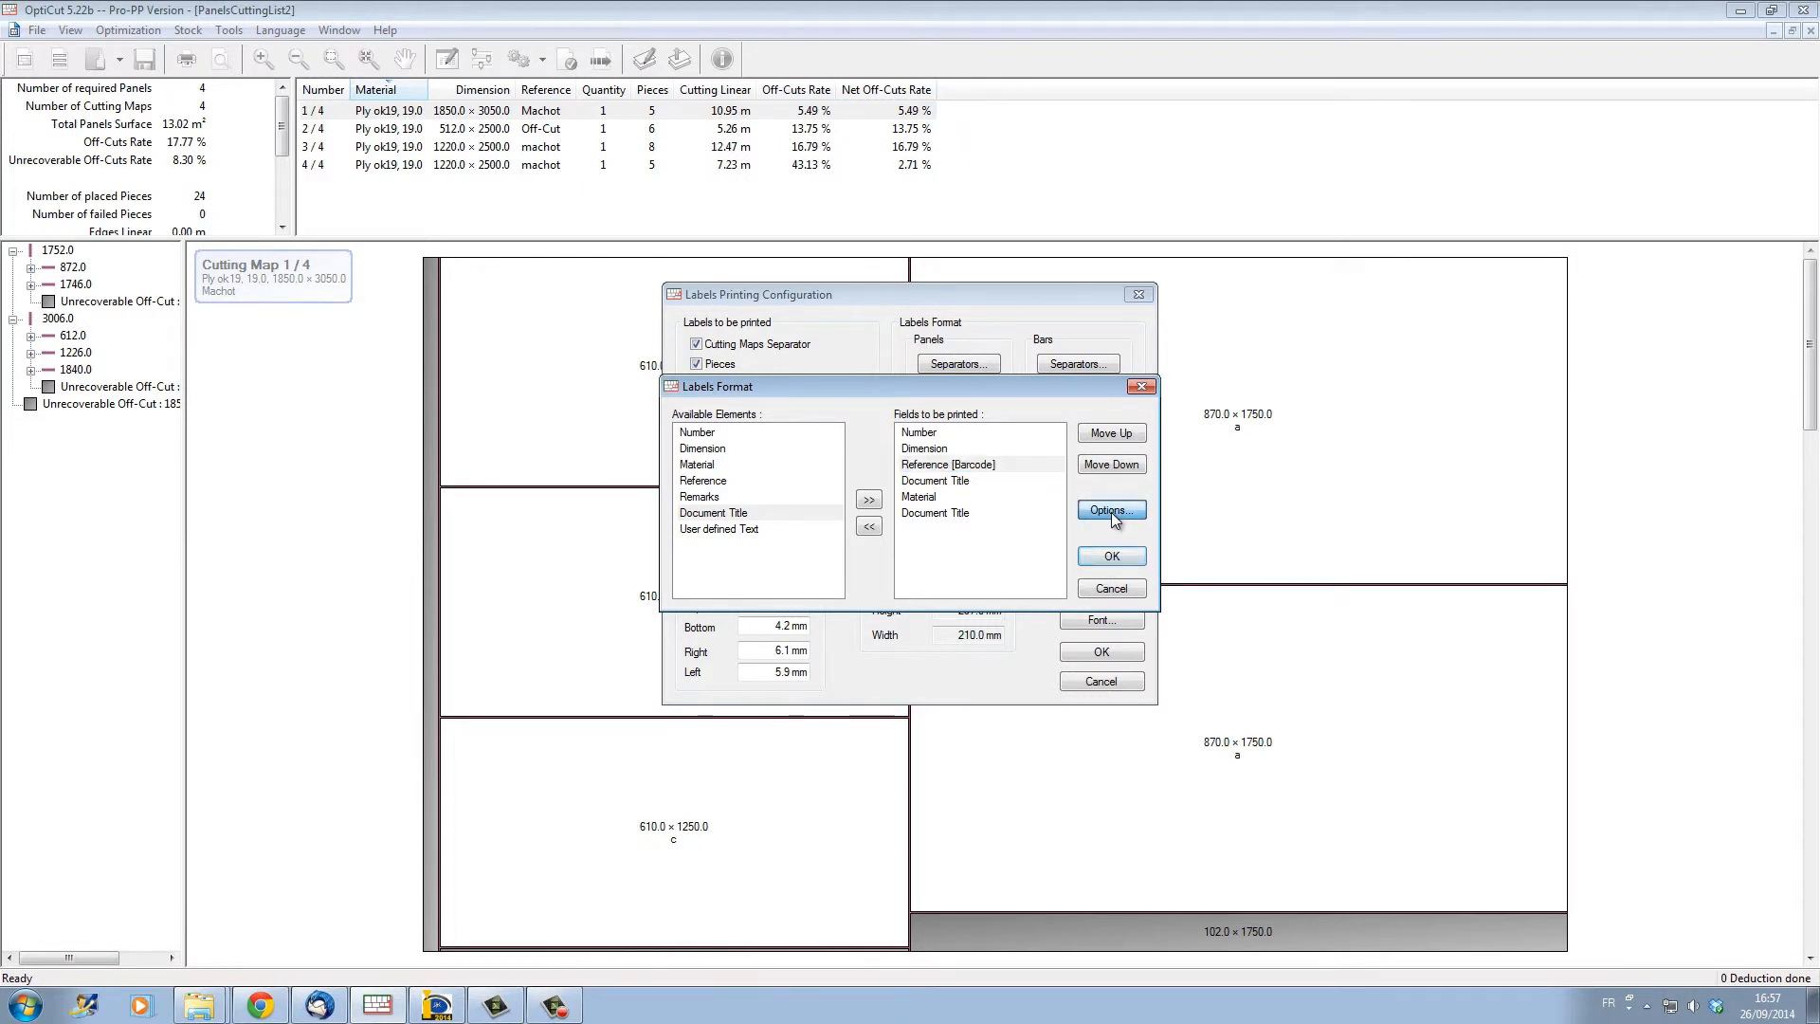
{"action": "left_click", "coordinate": [1111, 510]}
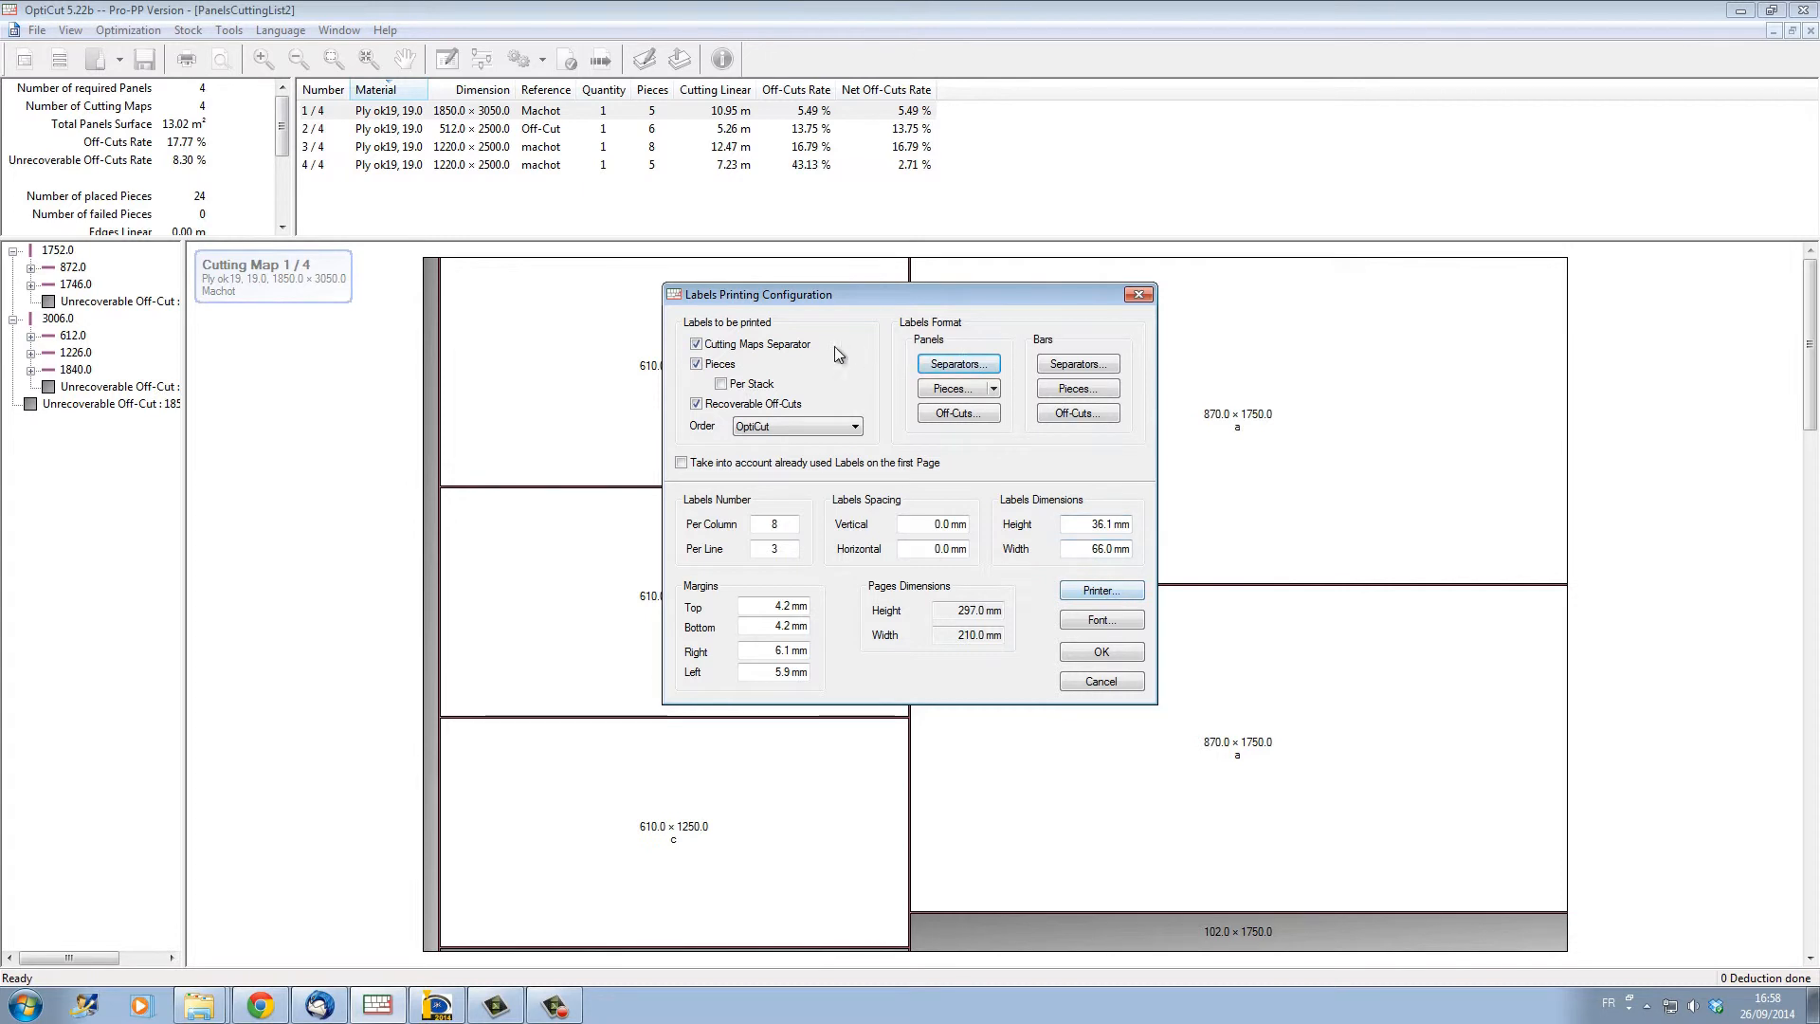
{"action": "mouse_move", "coordinate": [986, 652]}
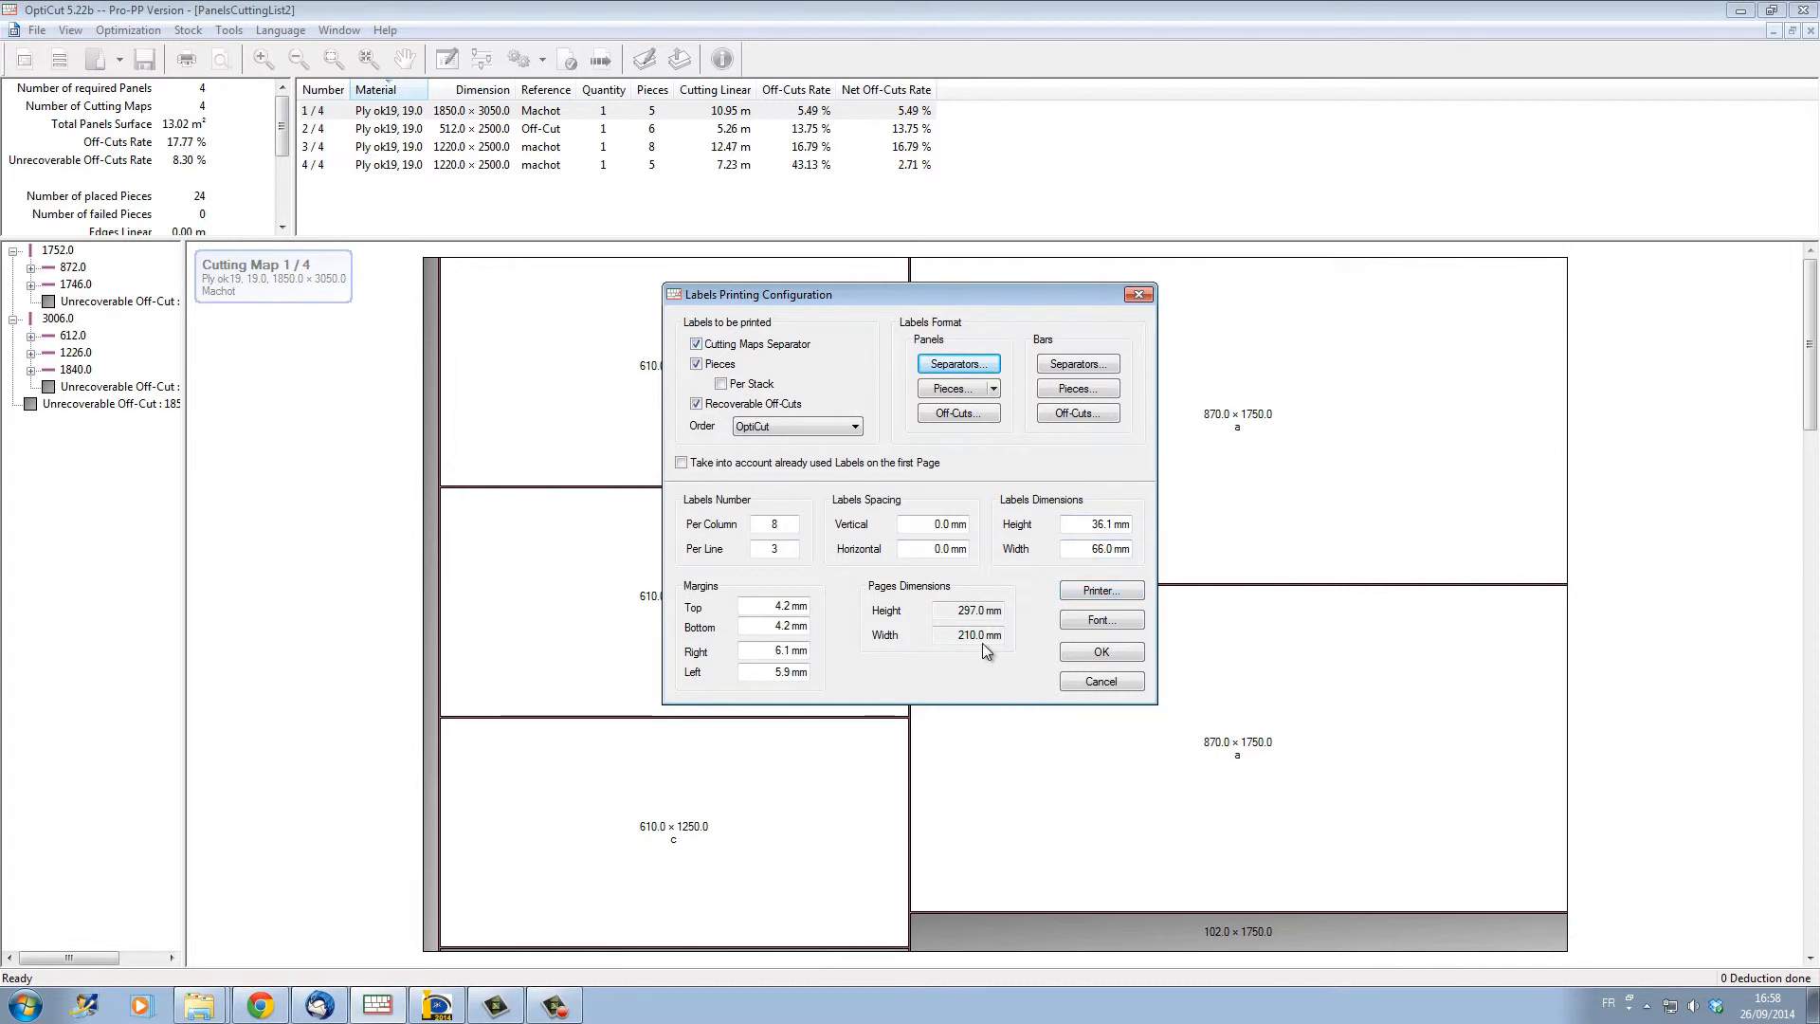
{"action": "mouse_move", "coordinate": [1050, 300]}
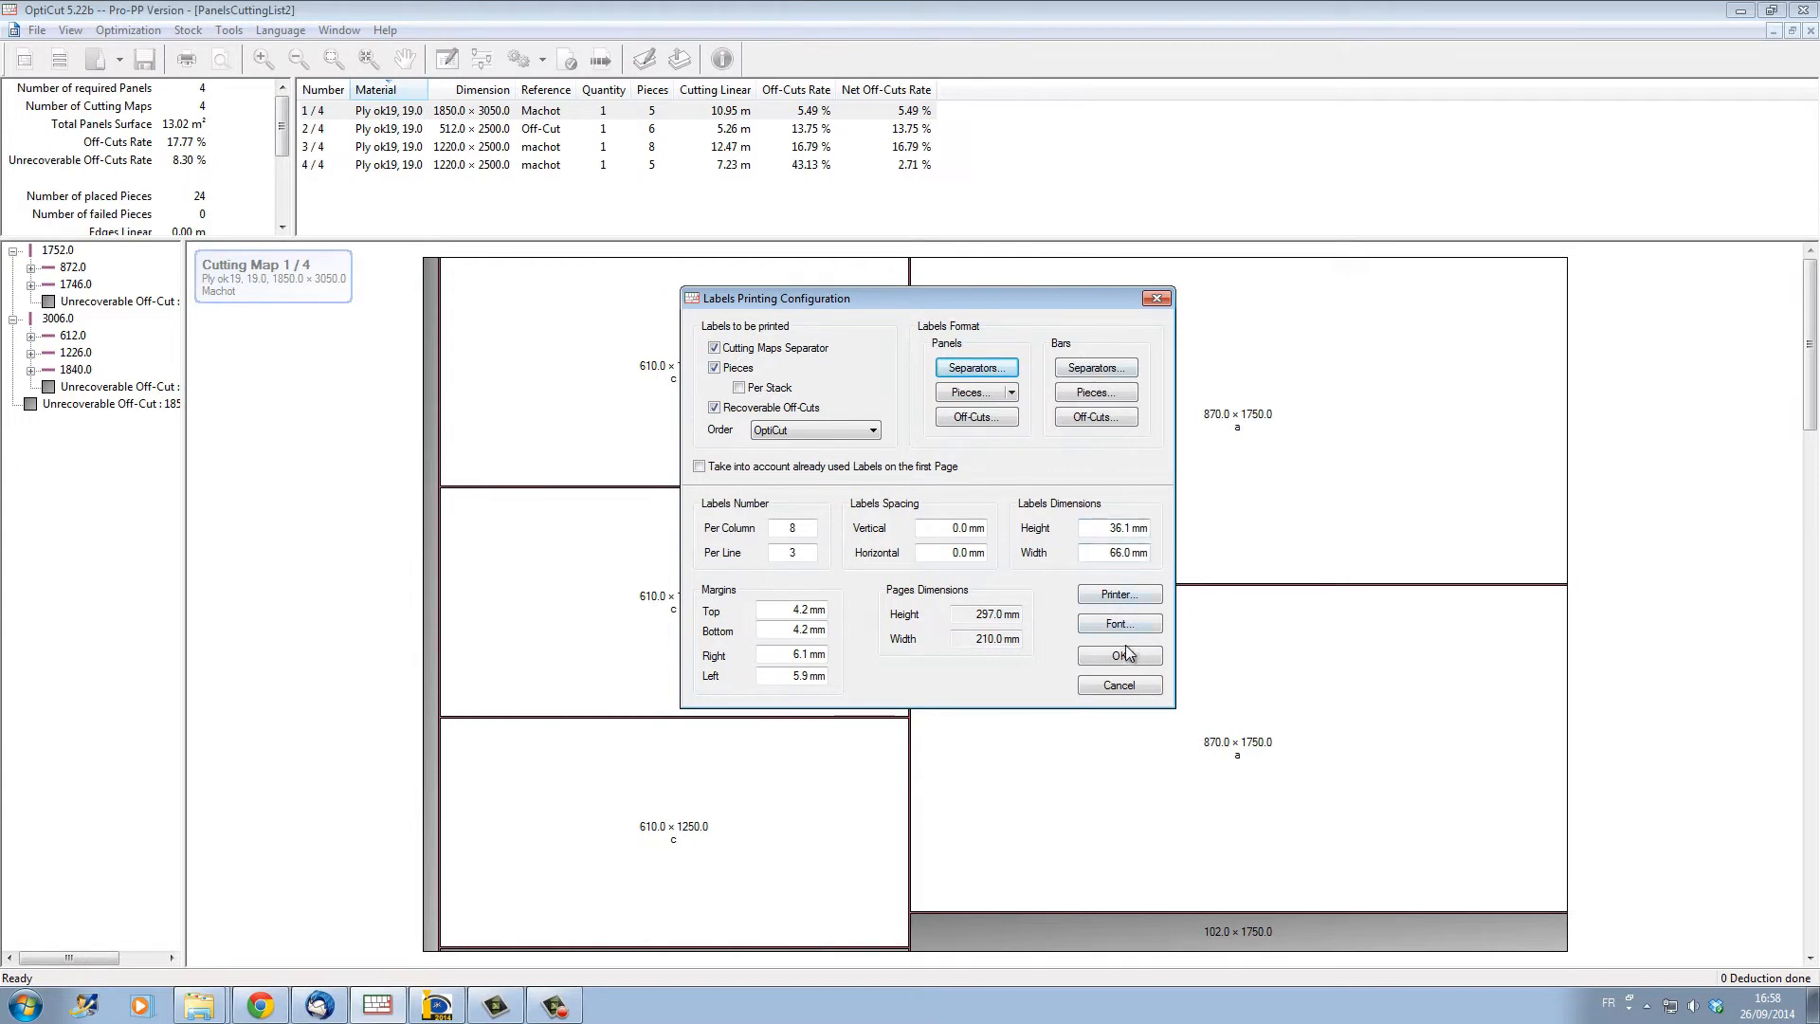
Step: Confirm the Labels Printing Configuration dialog with OK
{"action": "left_click", "coordinate": [1120, 655]}
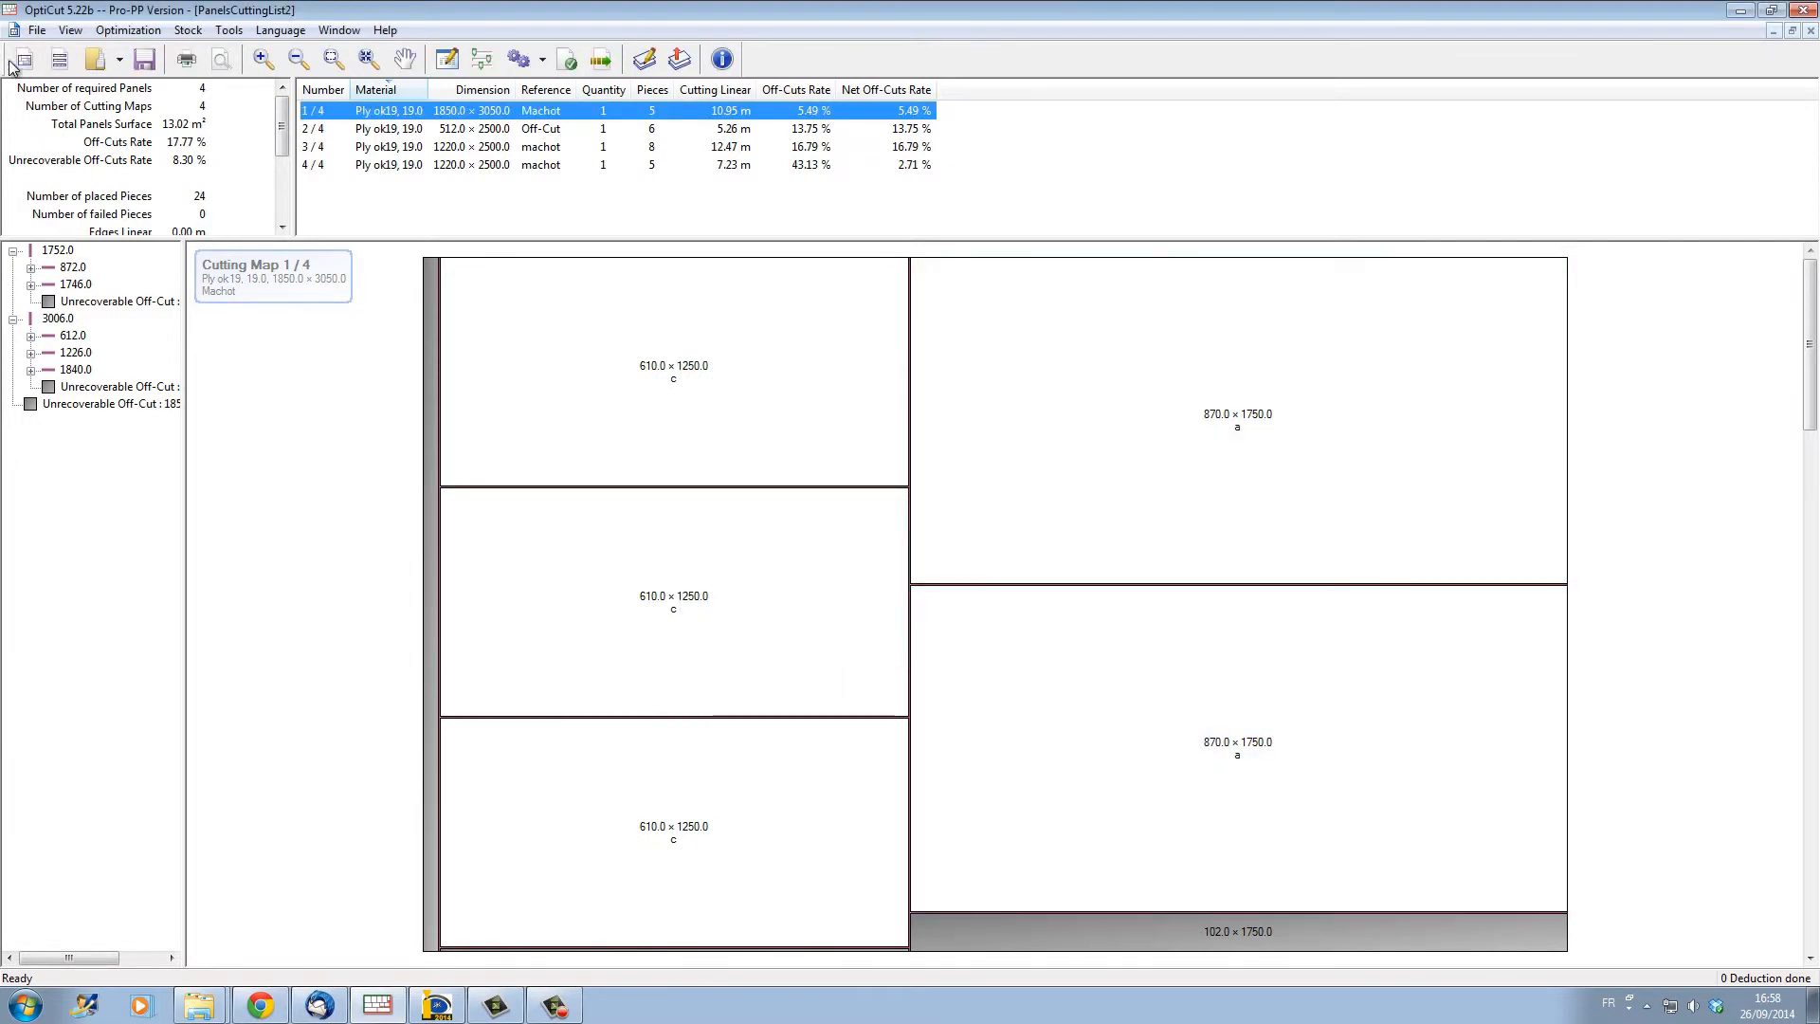
Step: Preview labels showing Ply ok19, 19.0 material and PanelsCuttingList2 title
{"action": "left_click", "coordinate": [30, 30]}
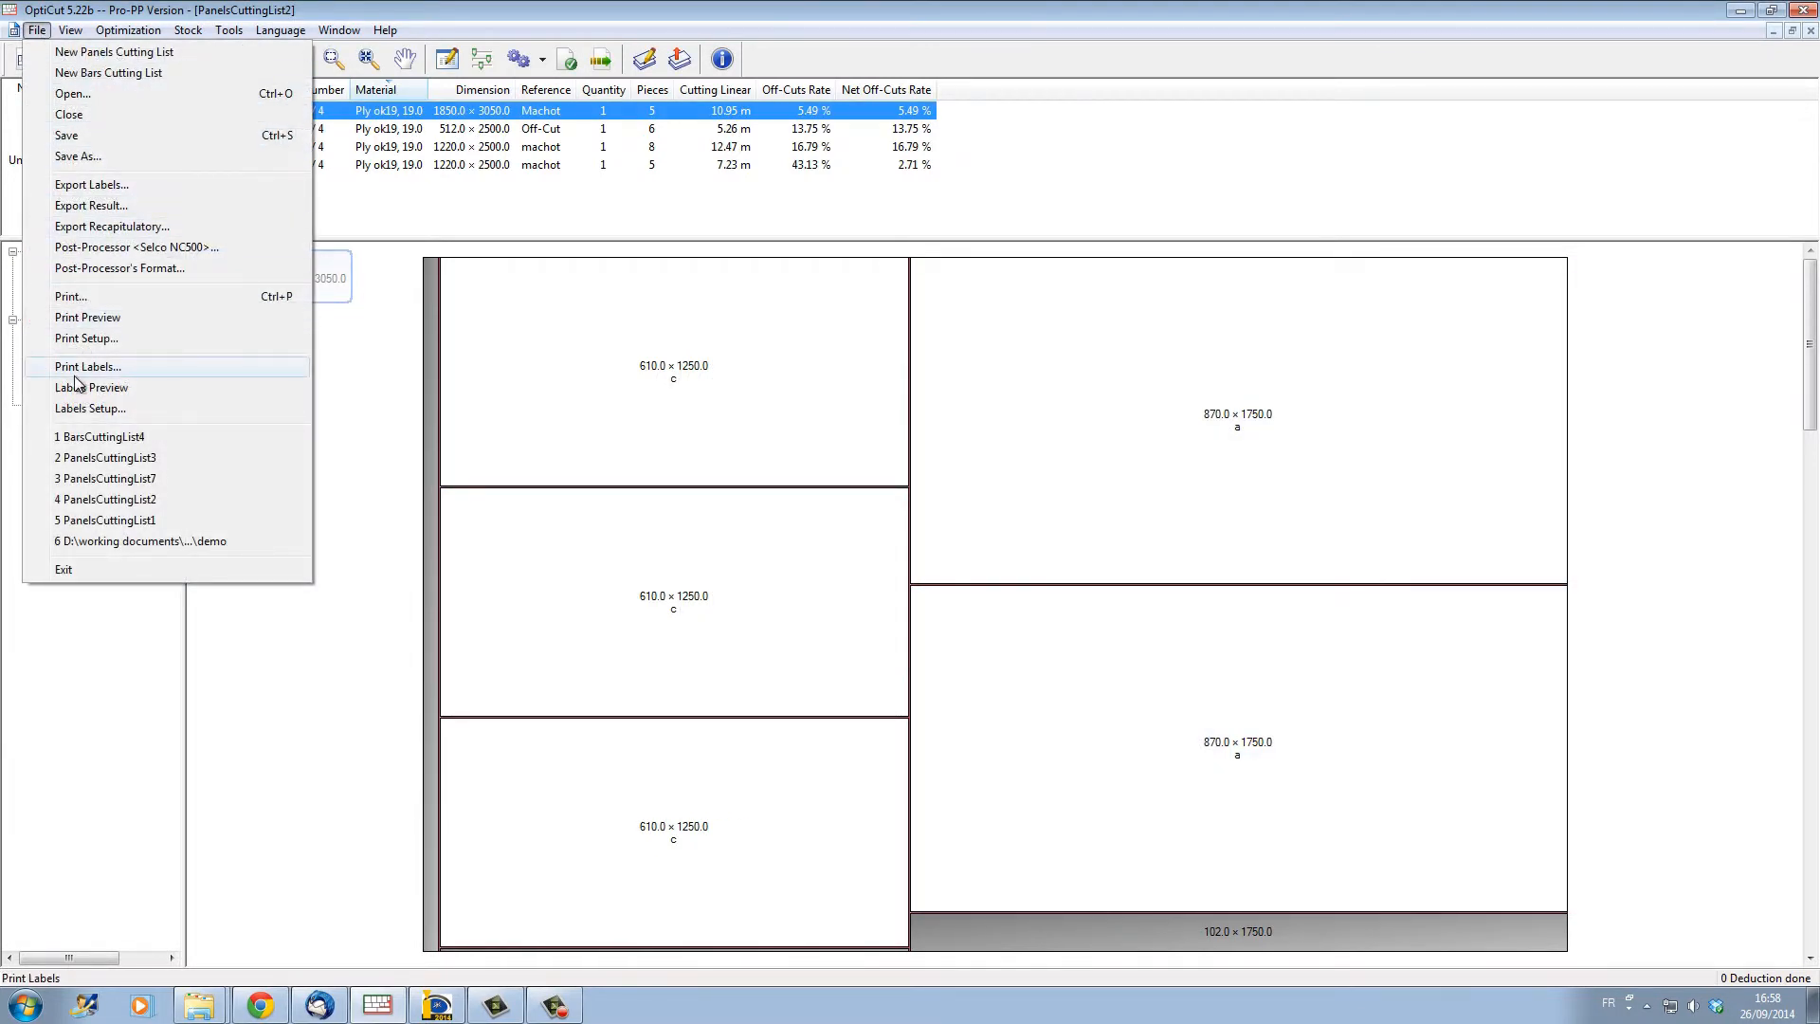
{"action": "left_click", "coordinate": [74, 387]}
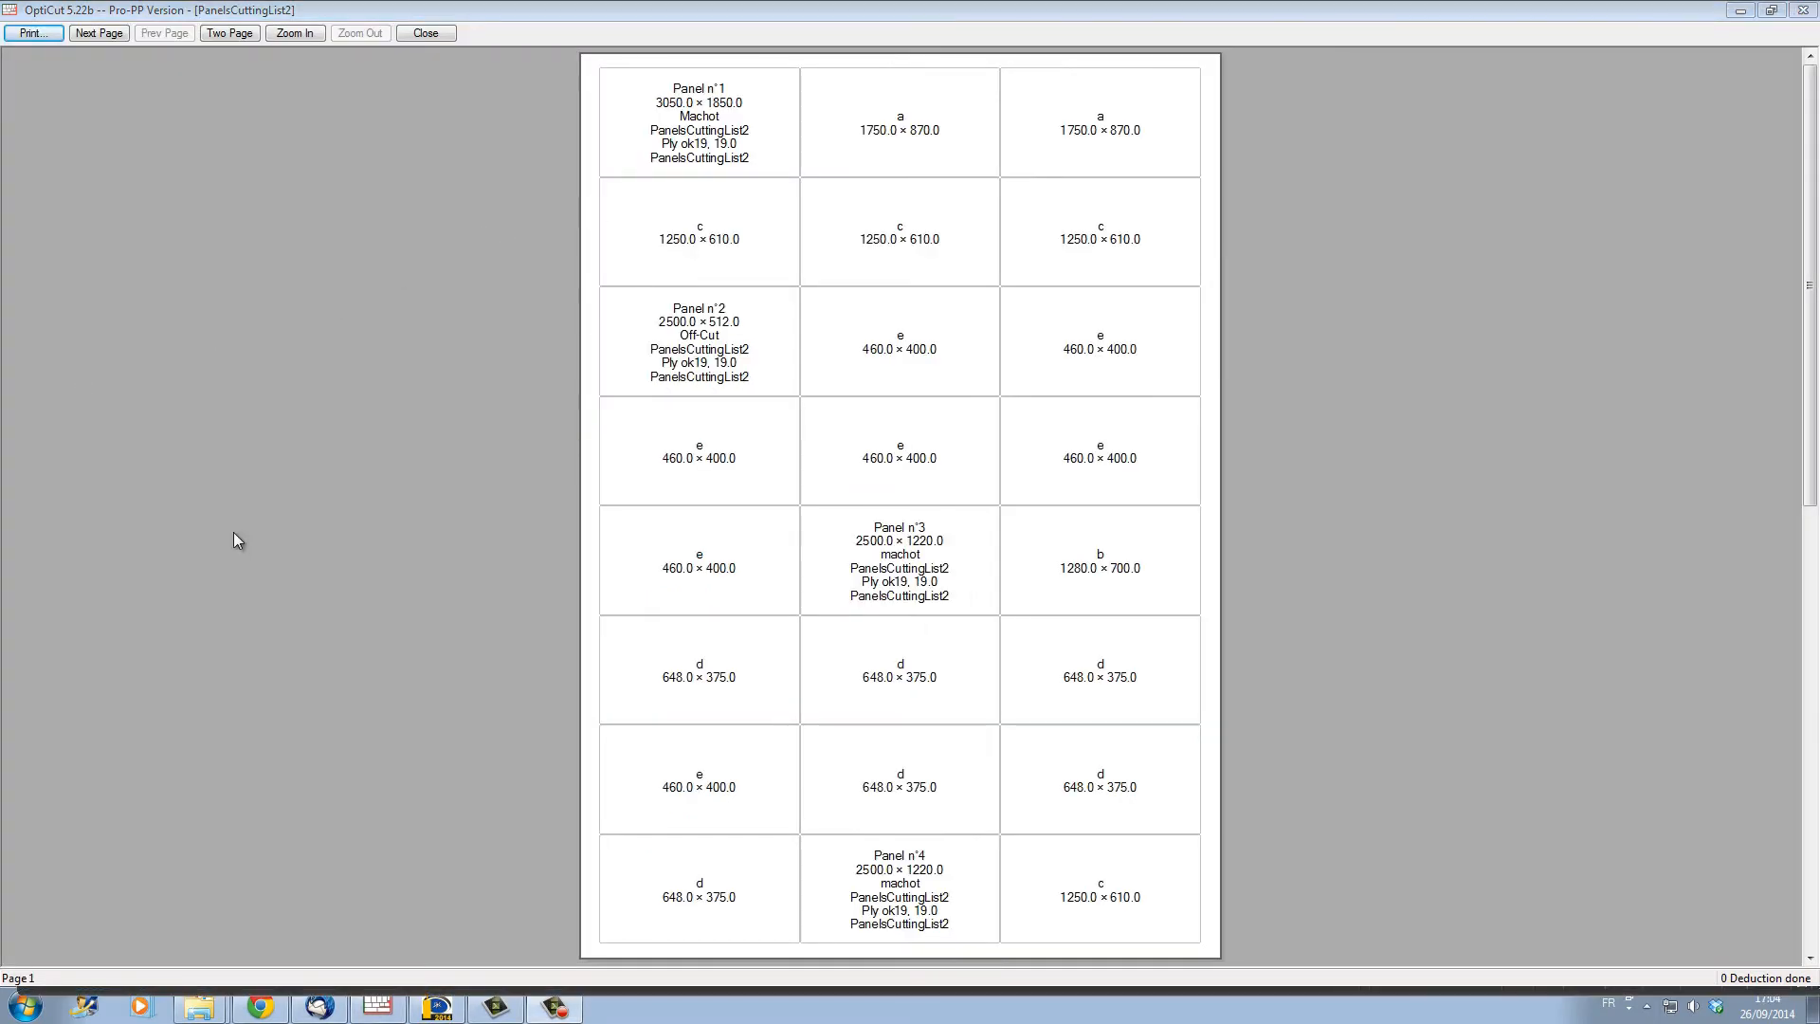
{"action": "mouse_move", "coordinate": [305, 518]}
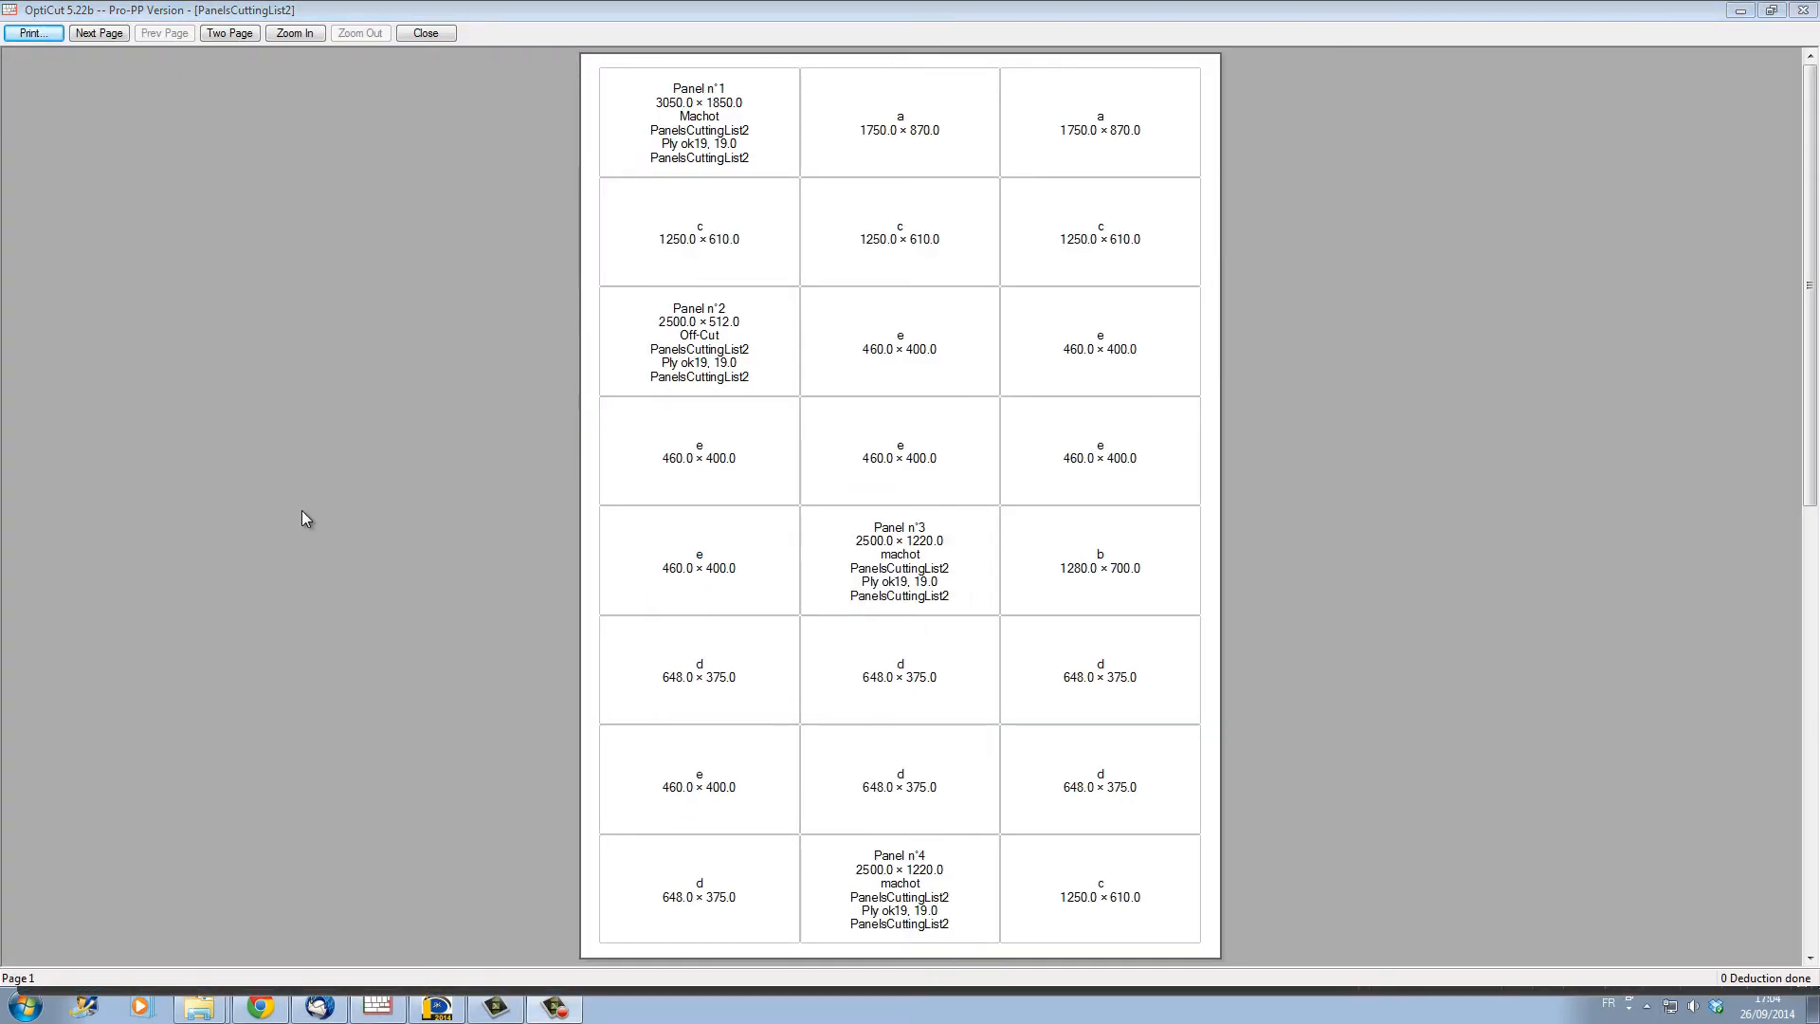